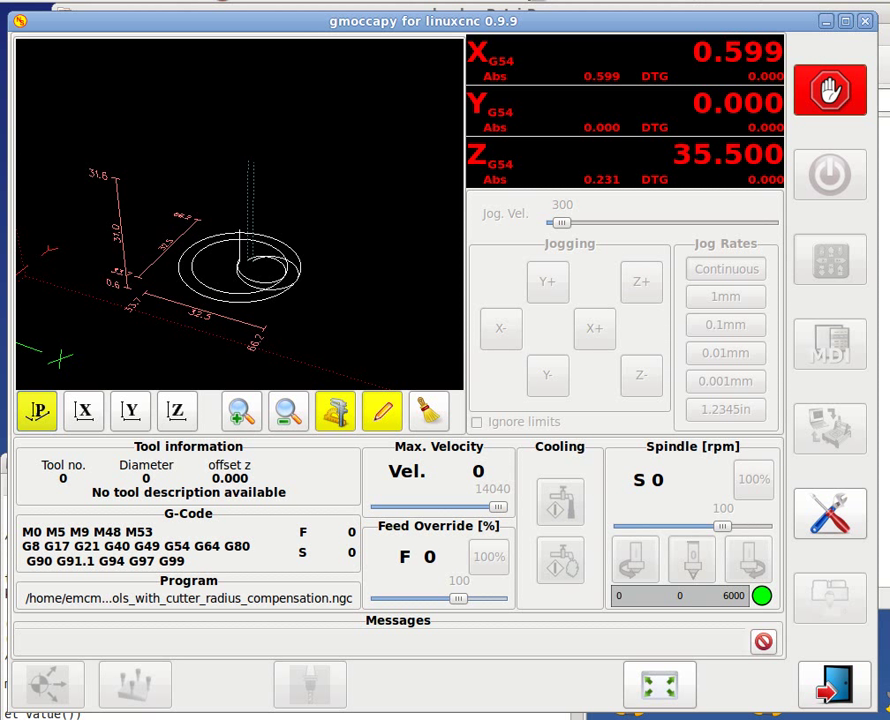
mouse_move(480, 114)
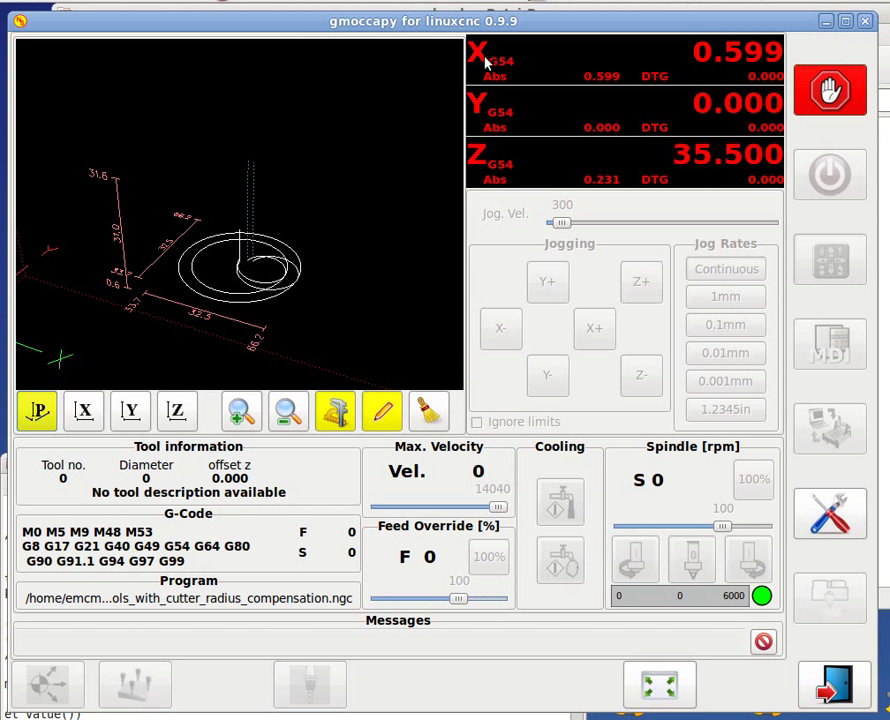
mouse_move(508, 73)
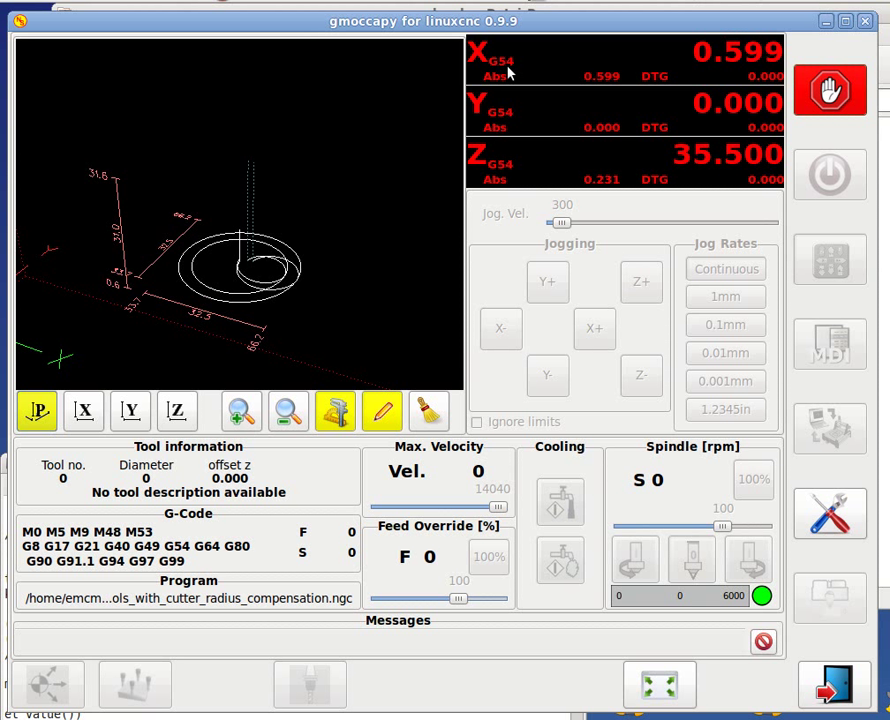
mouse_move(513, 68)
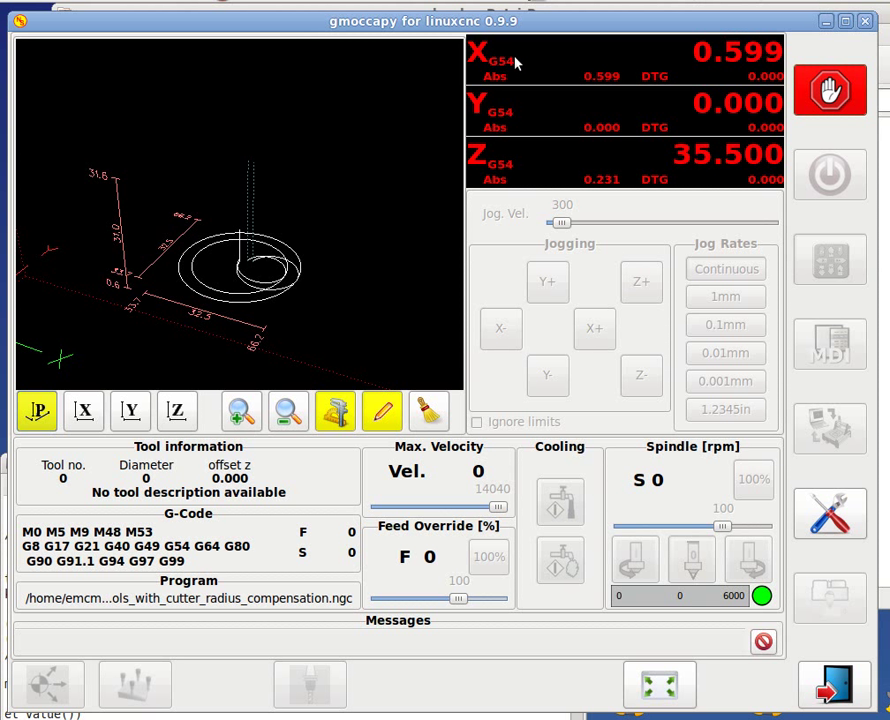
mouse_move(765, 50)
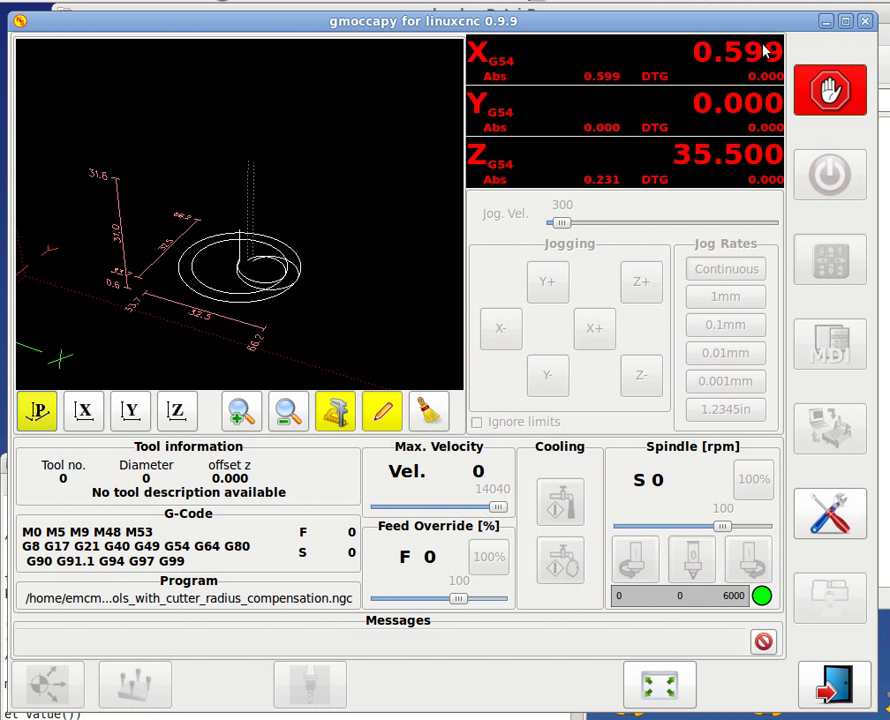
mouse_move(493, 85)
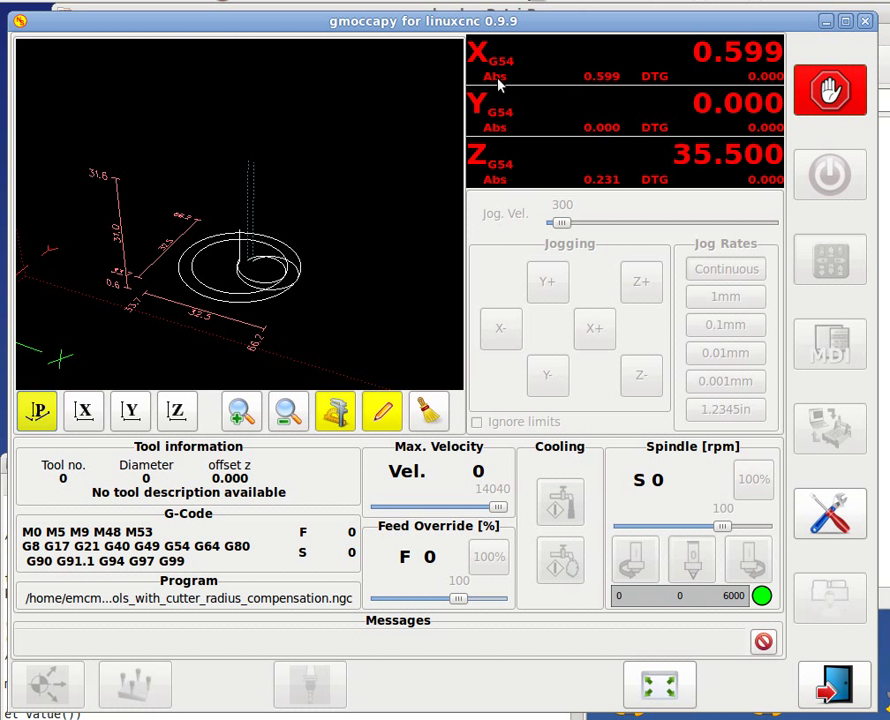
mouse_move(783, 88)
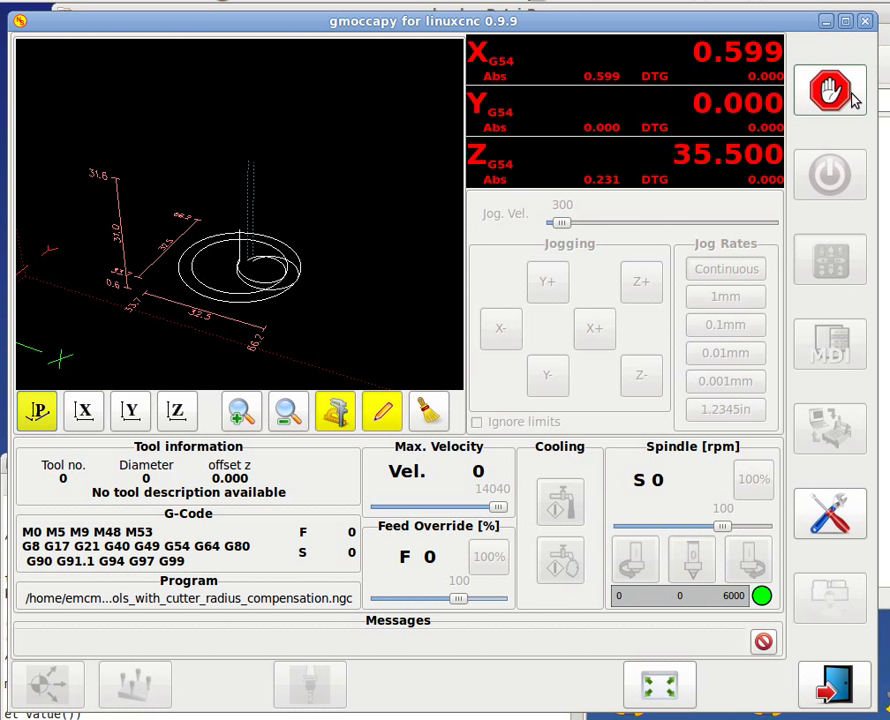
Release the emergency stop on the gmoccapy main screen.
left_click(830, 90)
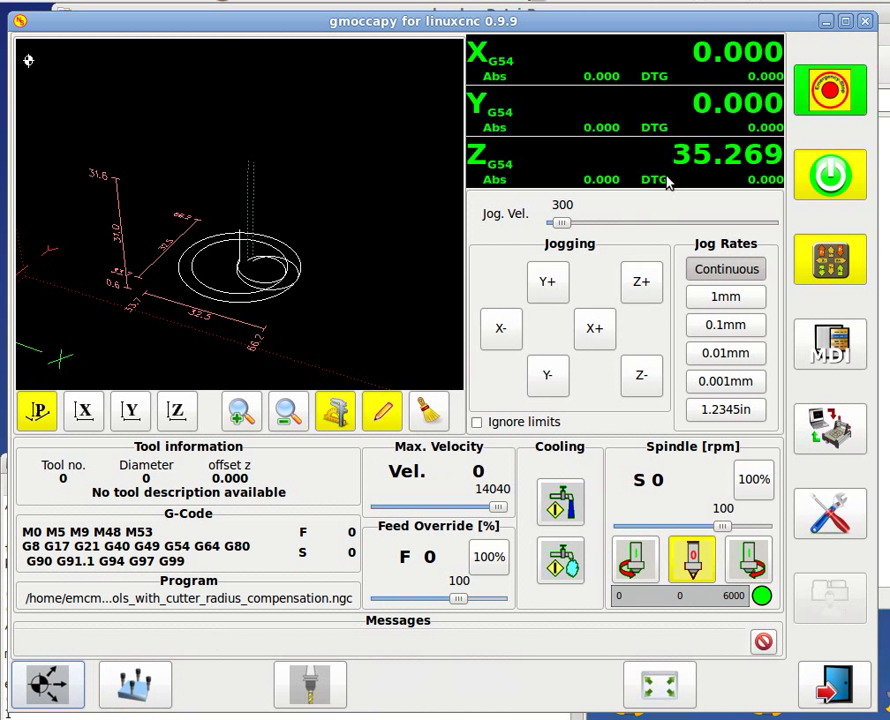
mouse_move(497, 107)
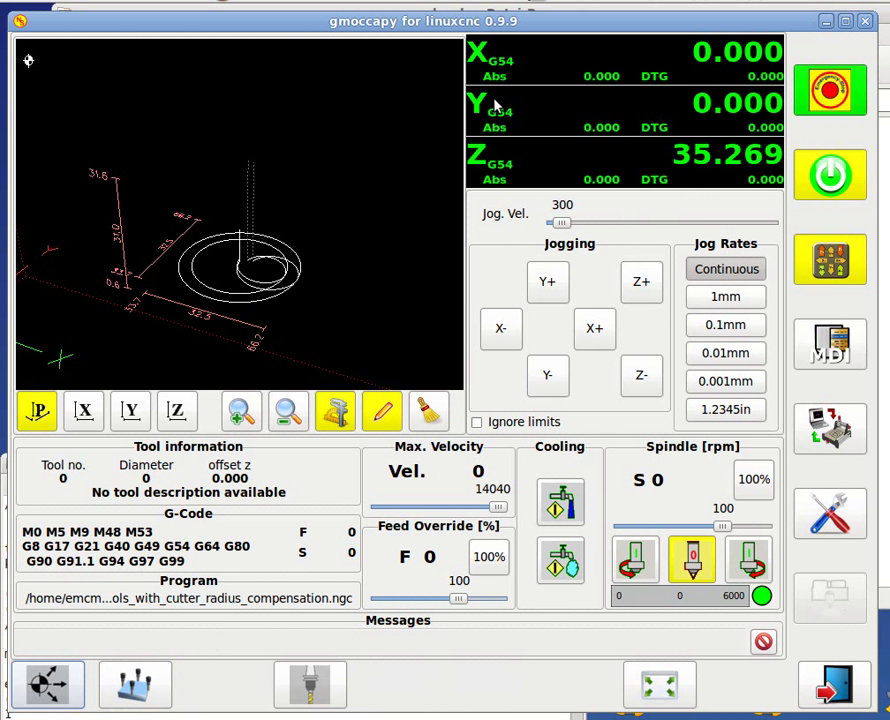
mouse_move(548, 202)
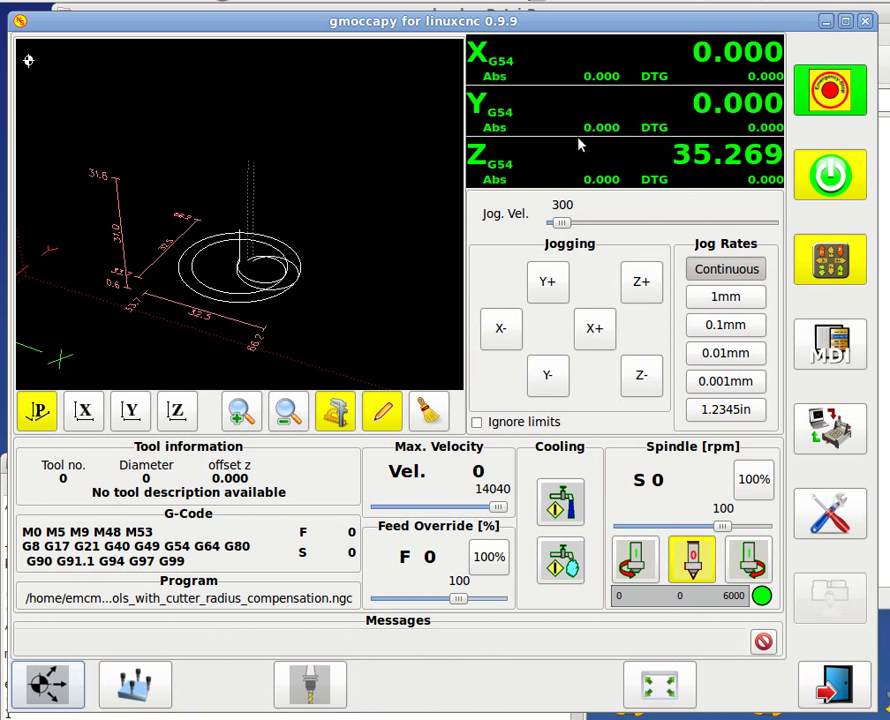
mouse_move(503, 117)
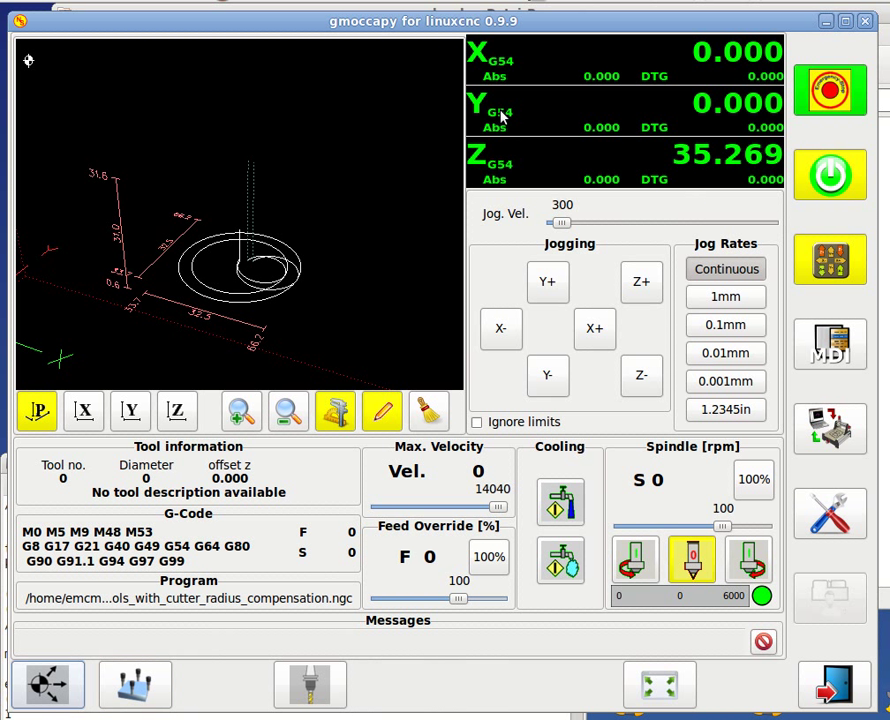
mouse_move(533, 119)
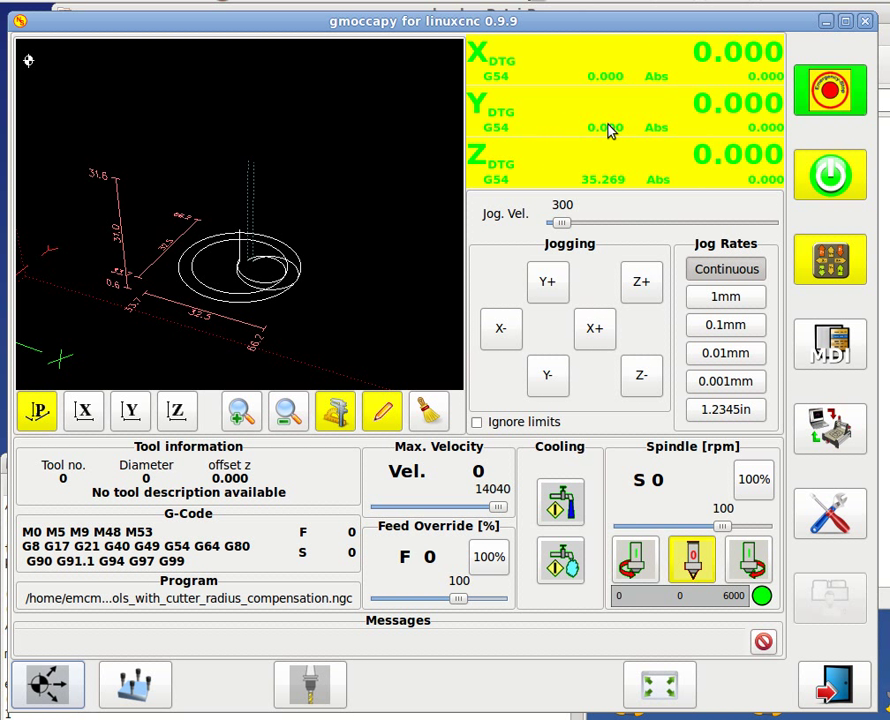
mouse_move(524, 122)
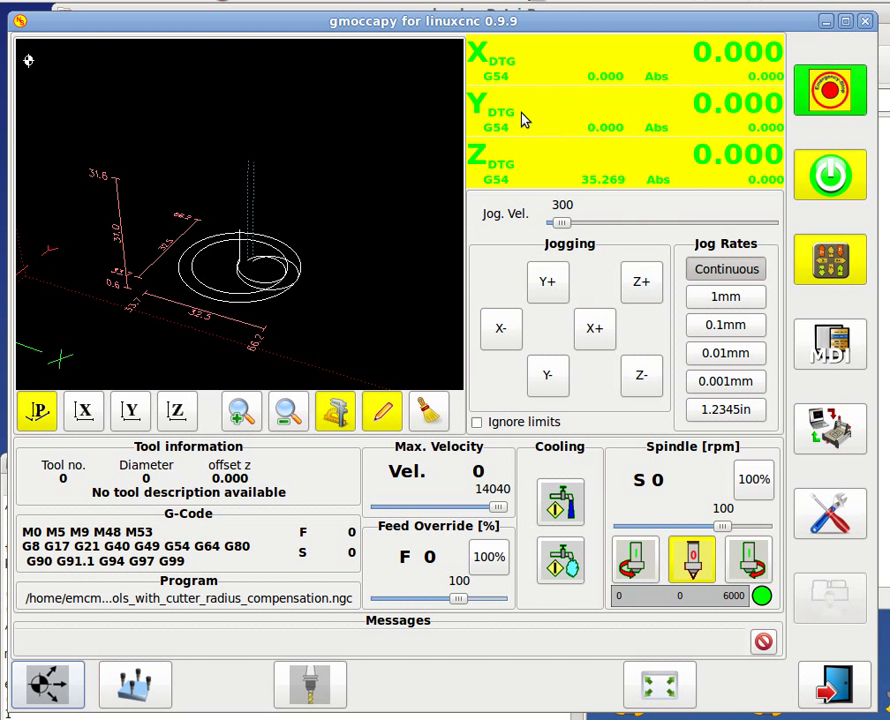
mouse_move(620, 128)
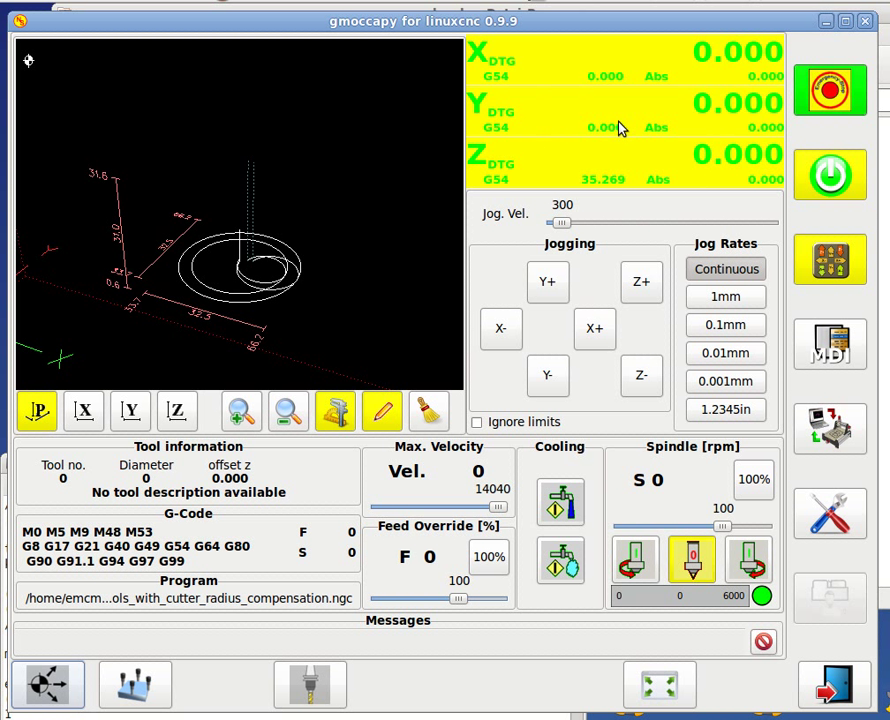
Switch the axis readouts to absolute machine coordinates.
left_click(620, 127)
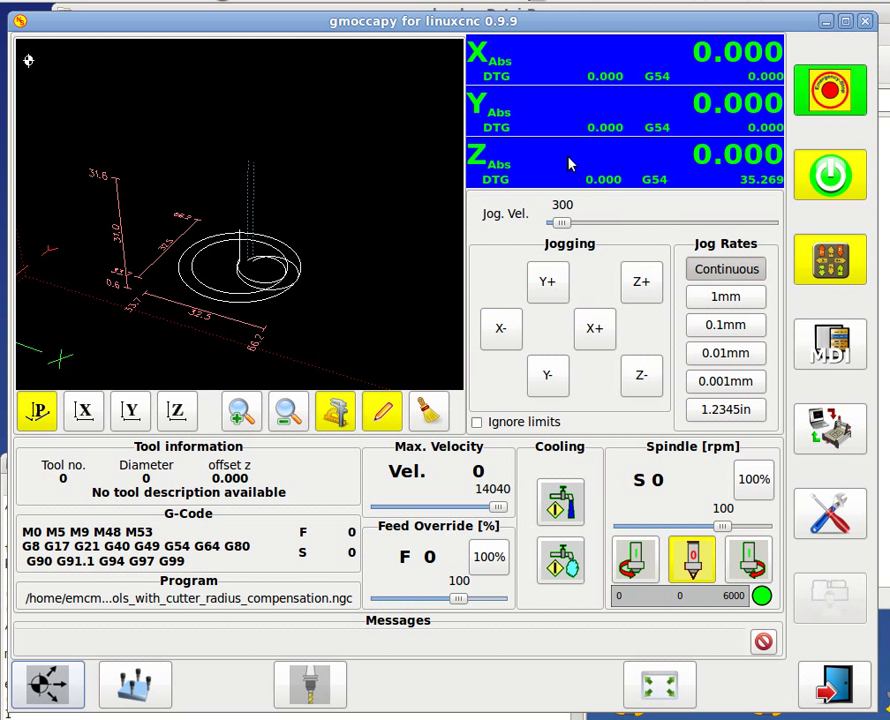
mouse_move(770, 90)
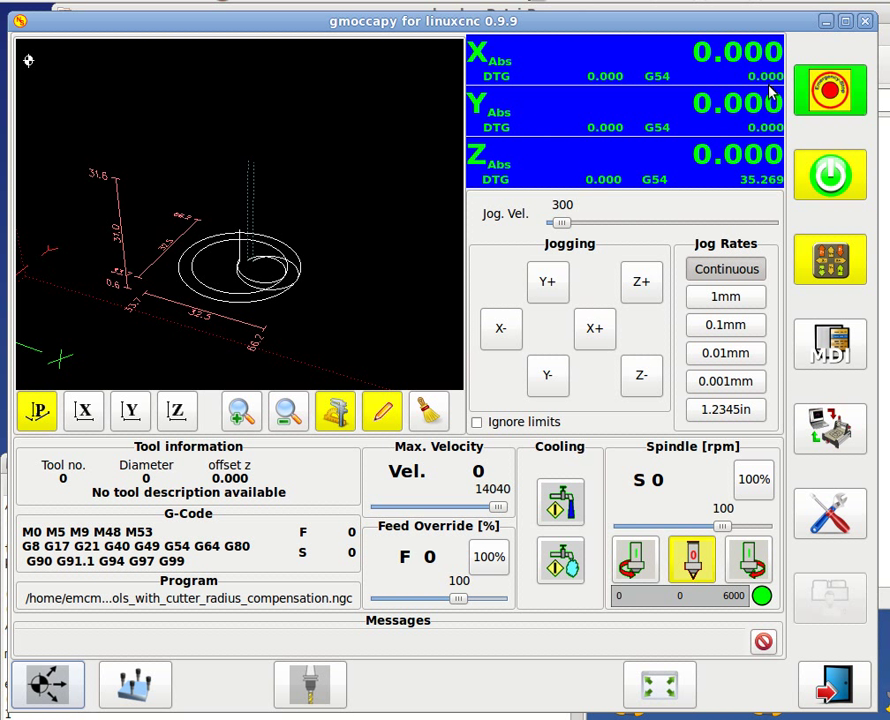
mouse_move(490, 128)
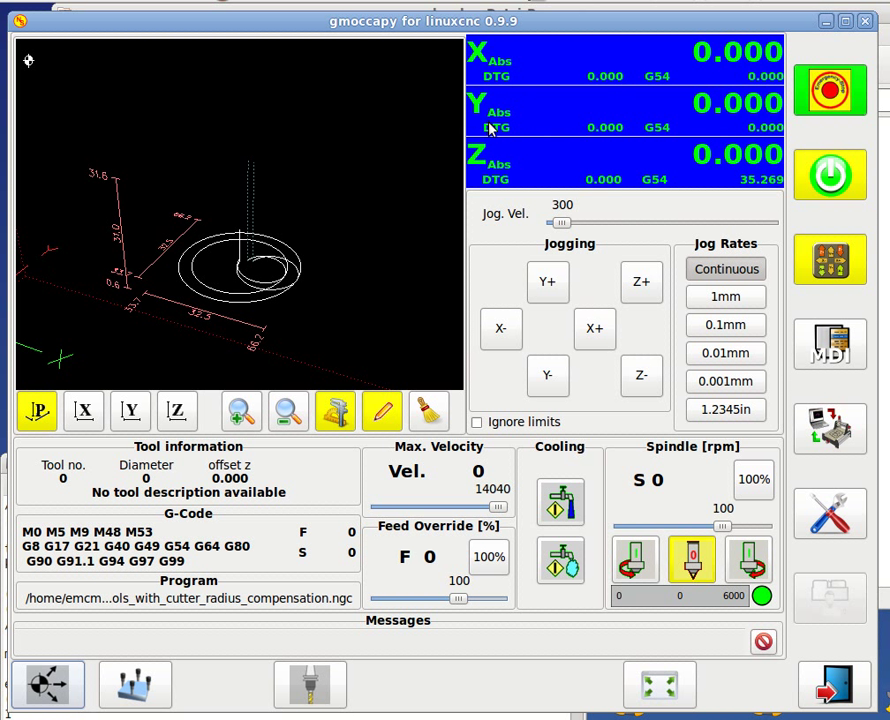
mouse_move(703, 132)
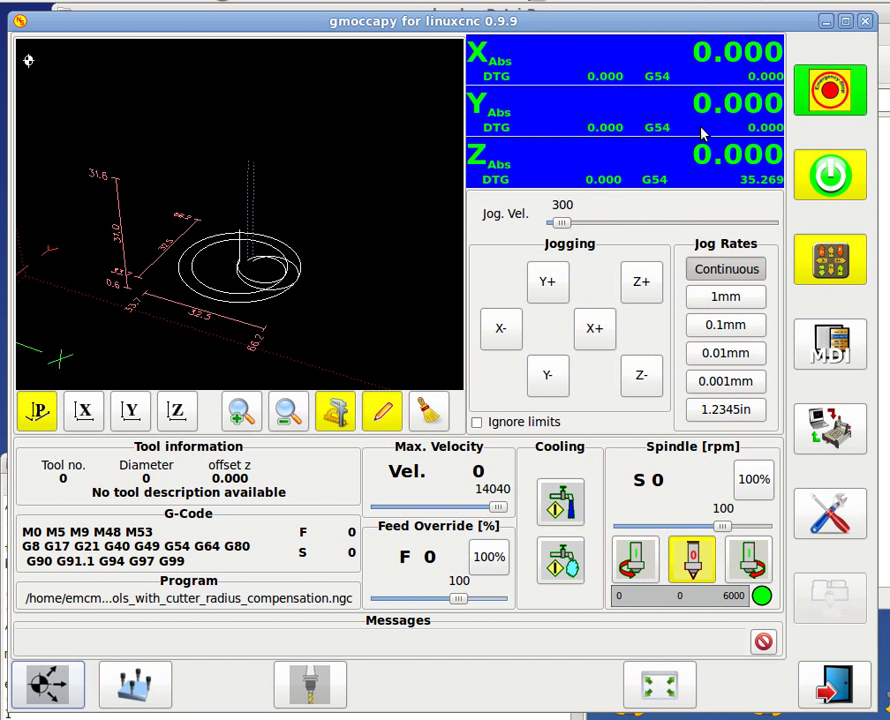
mouse_move(782, 138)
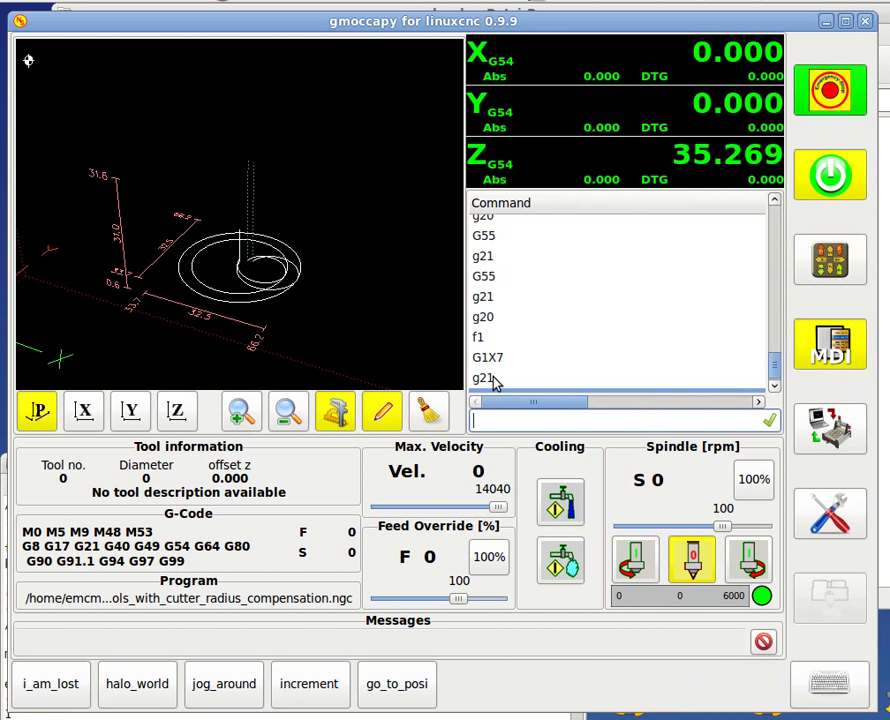
Run the G55 command in MDI, then start a new MDI command entry.
left_click(484, 317)
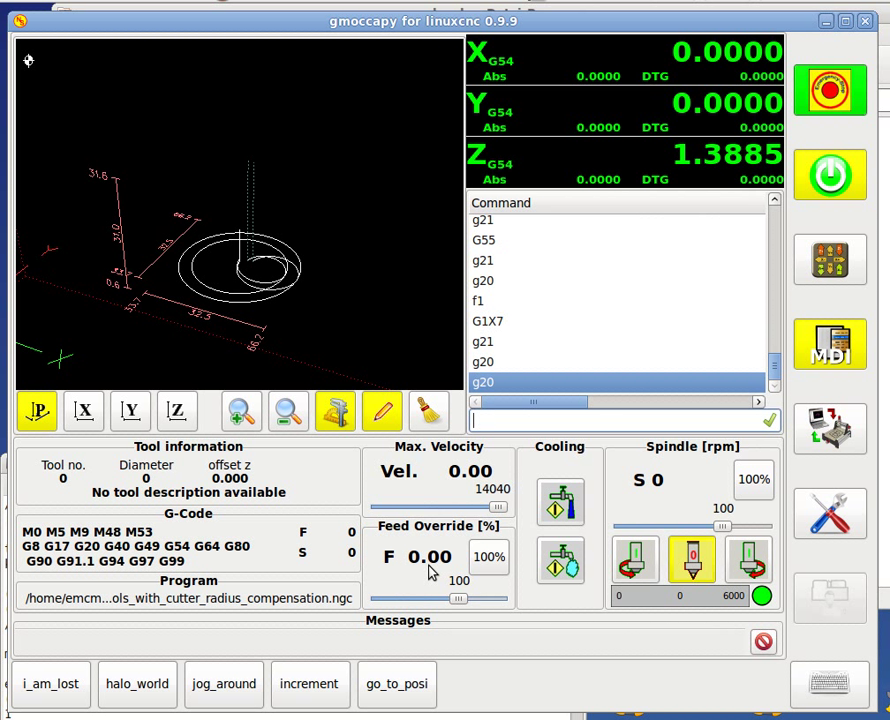
mouse_move(440, 573)
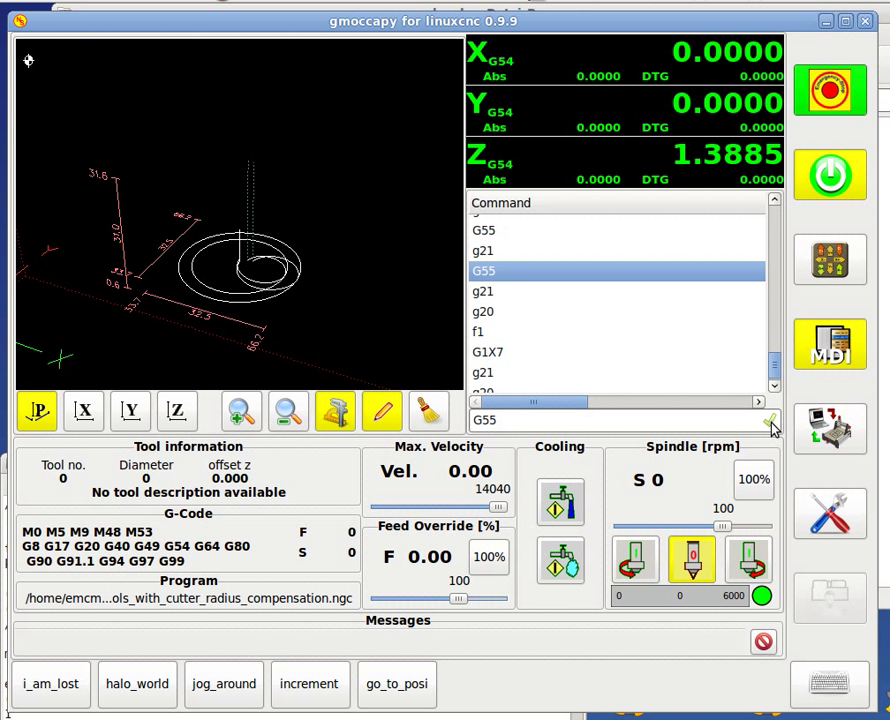
left_click(773, 420)
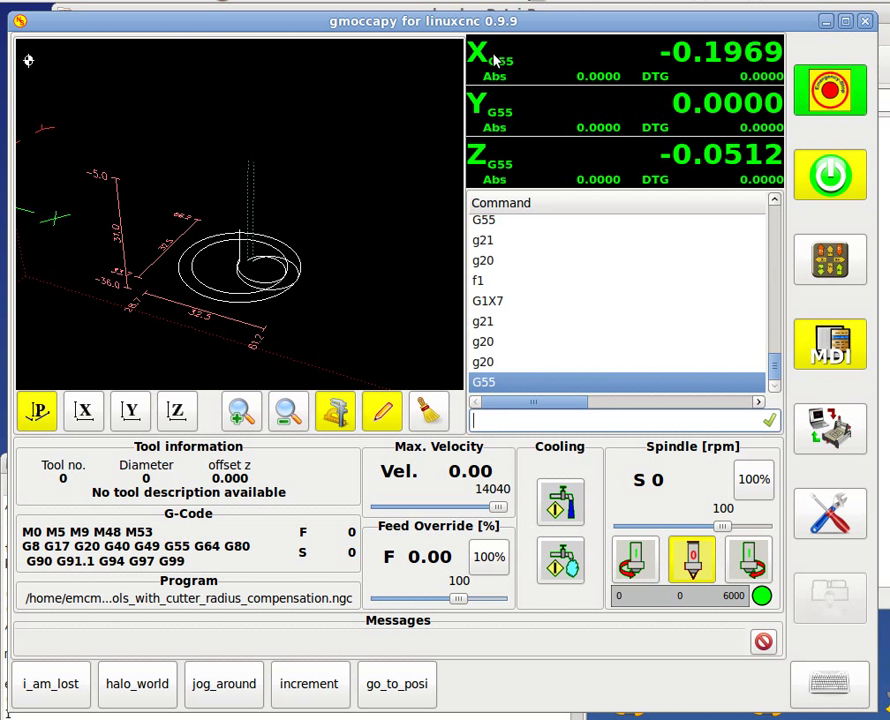
mouse_move(505, 135)
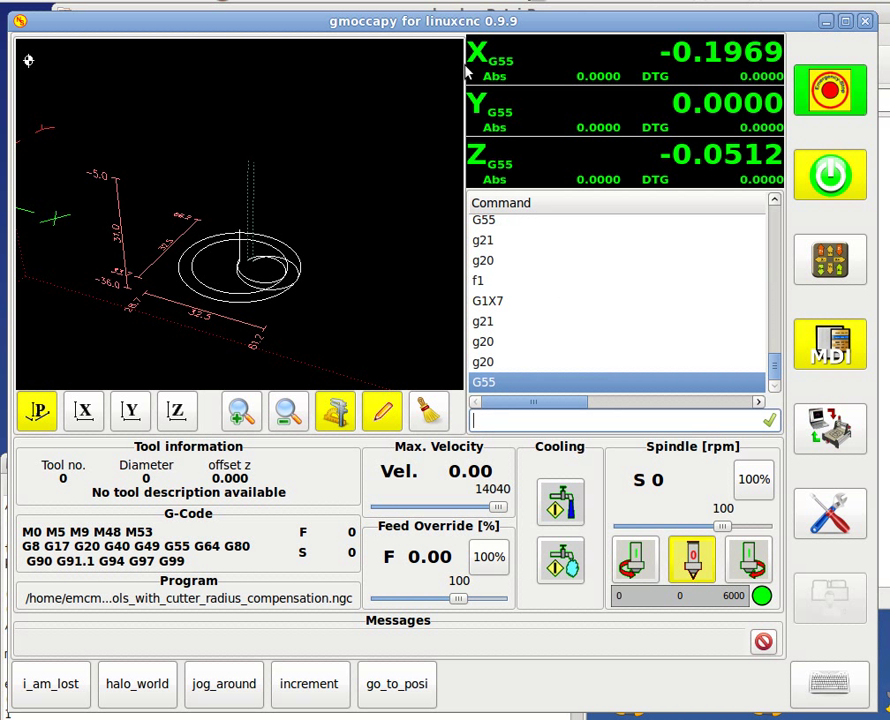
mouse_move(524, 251)
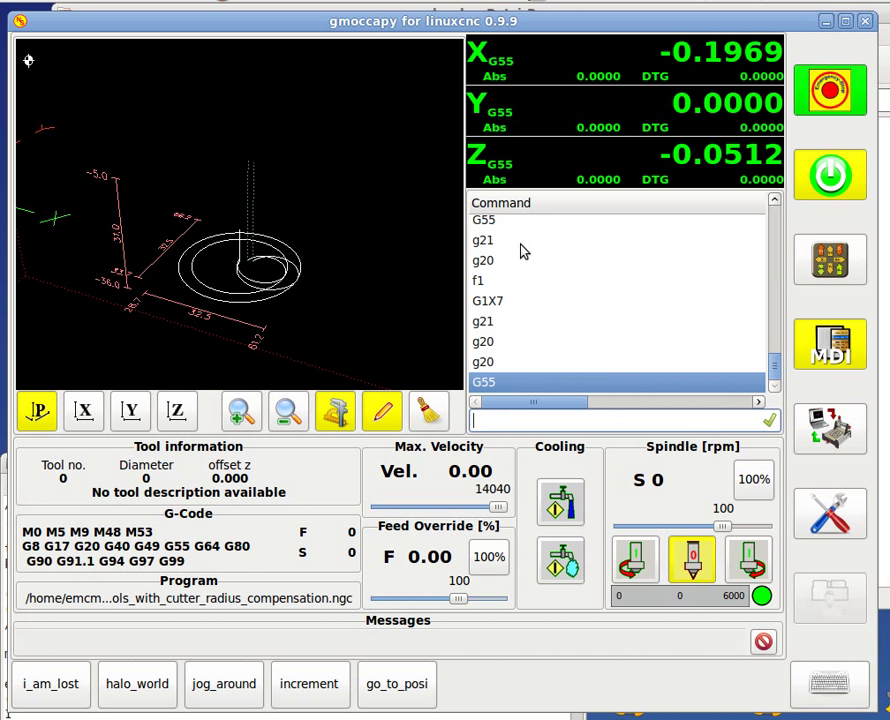
mouse_move(558, 338)
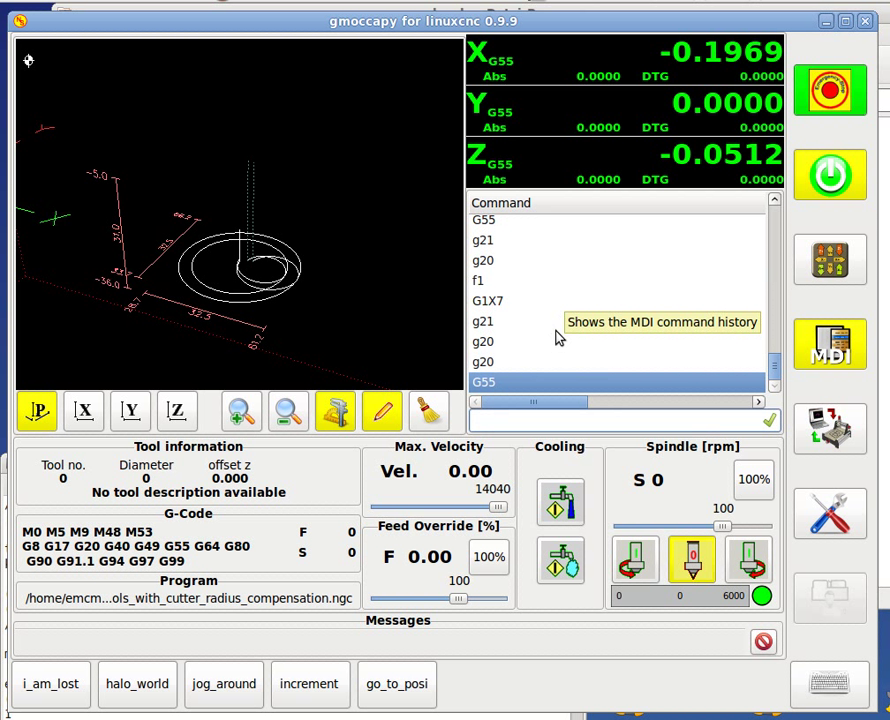
left_click(600, 418)
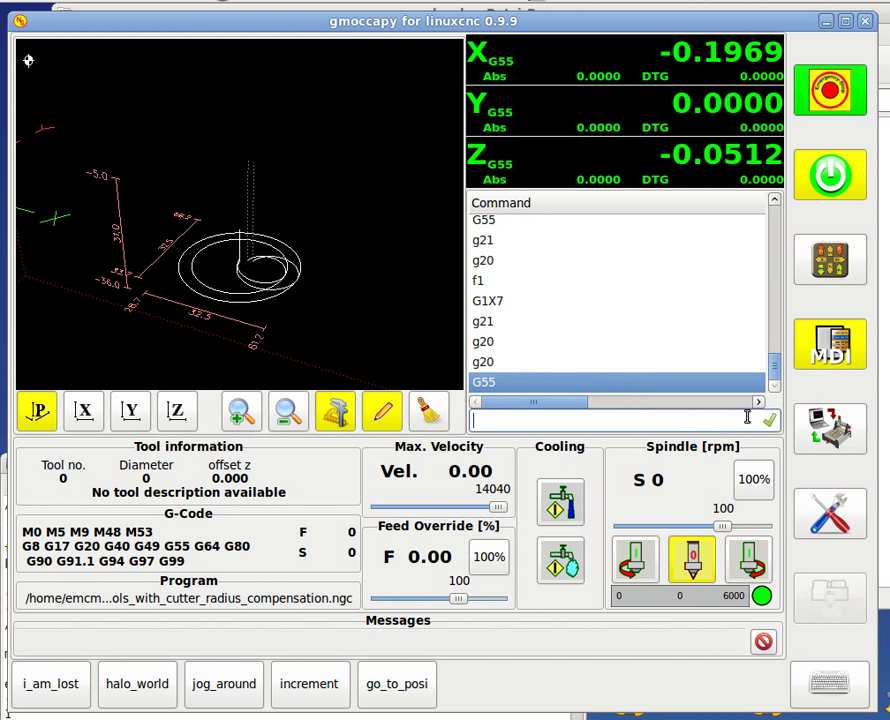
mouse_move(521, 95)
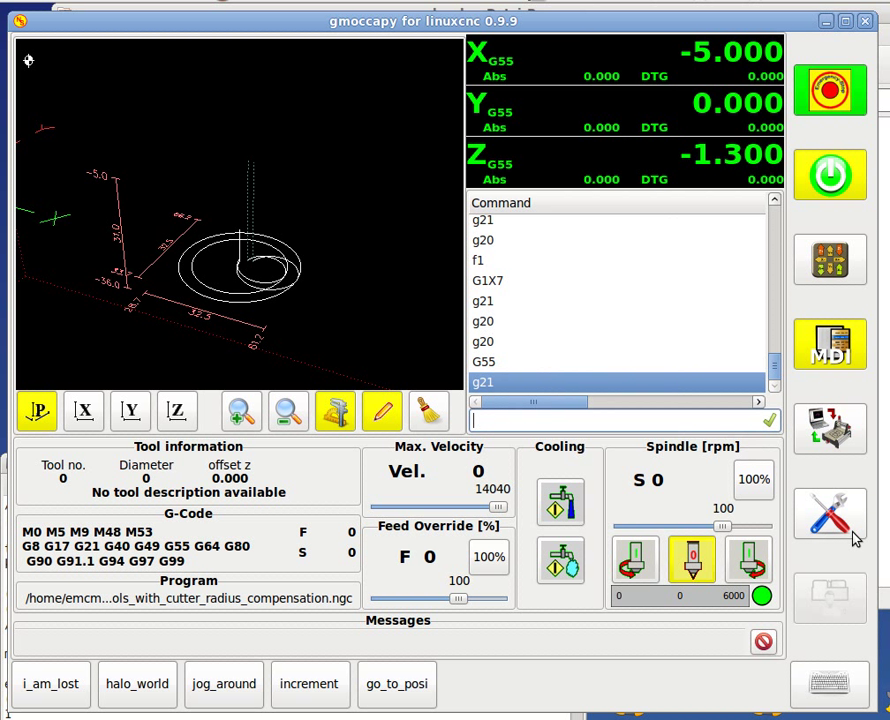
Enable the 'Show the DRO Button' setting on the Settings page.
left_click(830, 515)
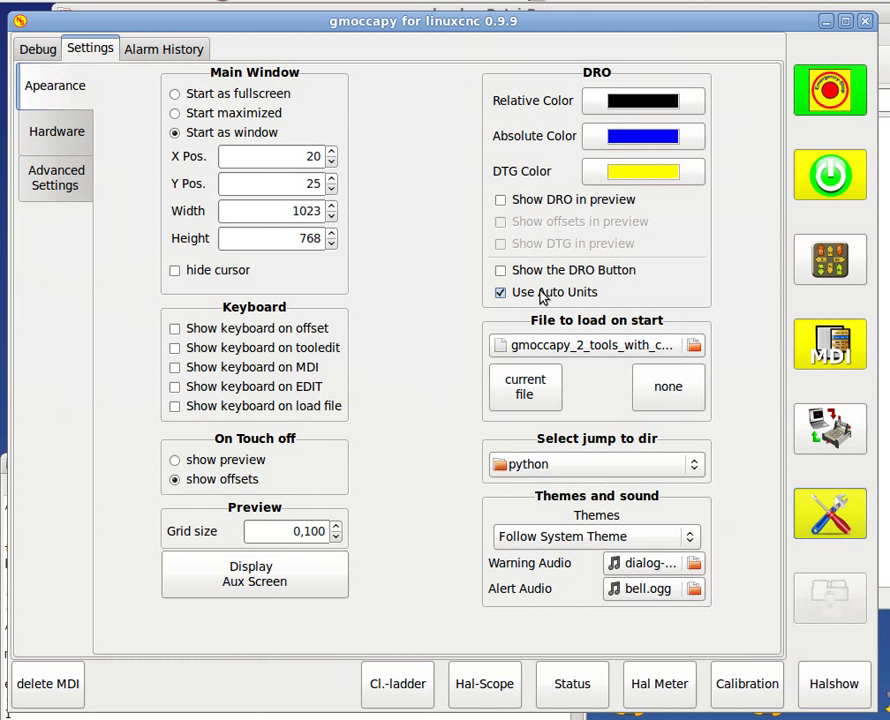
left_click(500, 270)
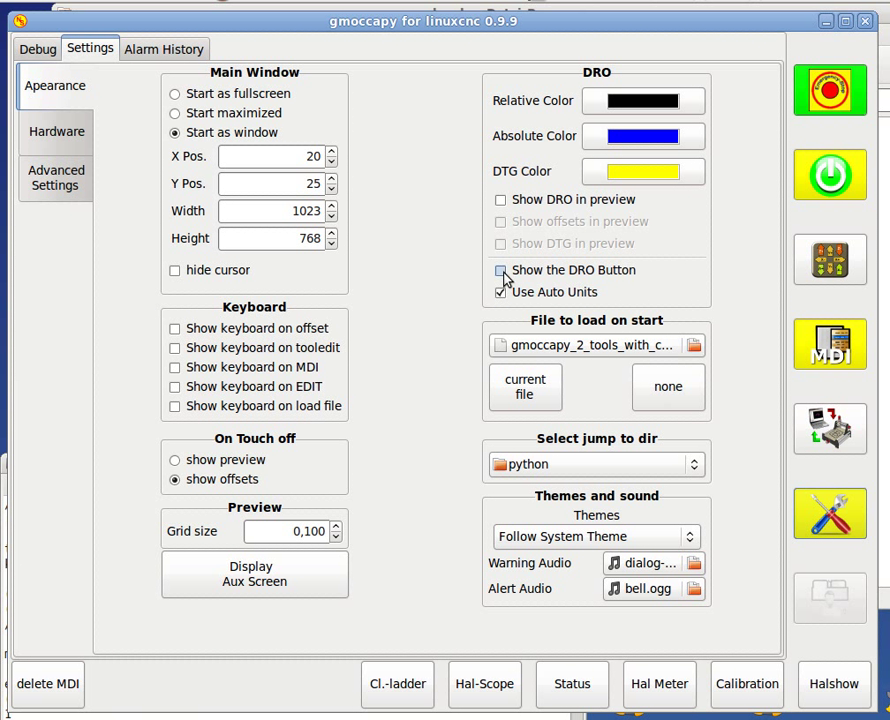
left_click(500, 270)
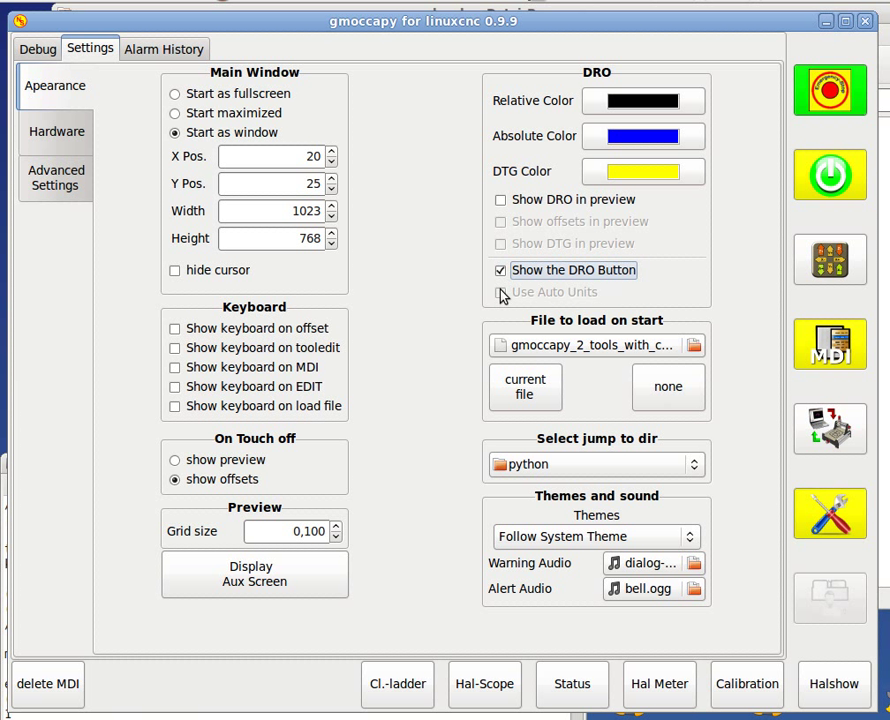
mouse_move(611, 306)
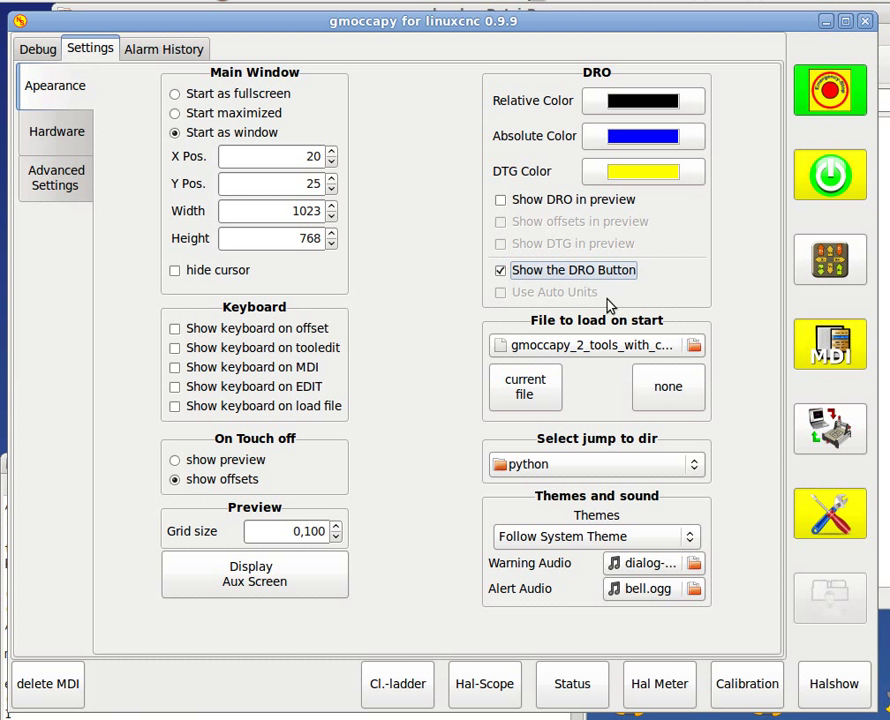
mouse_move(506, 307)
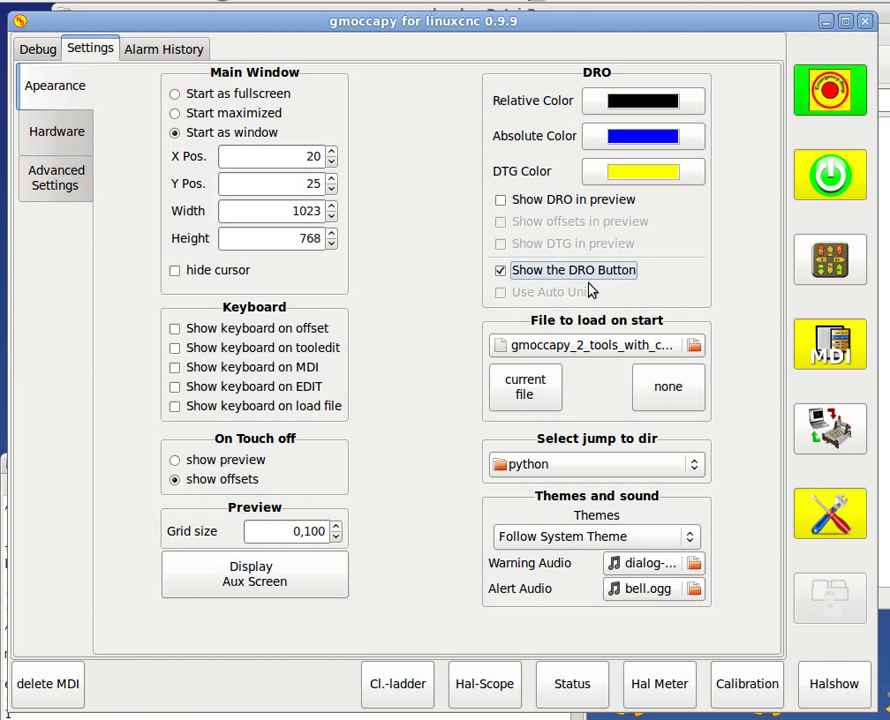
mouse_move(790, 344)
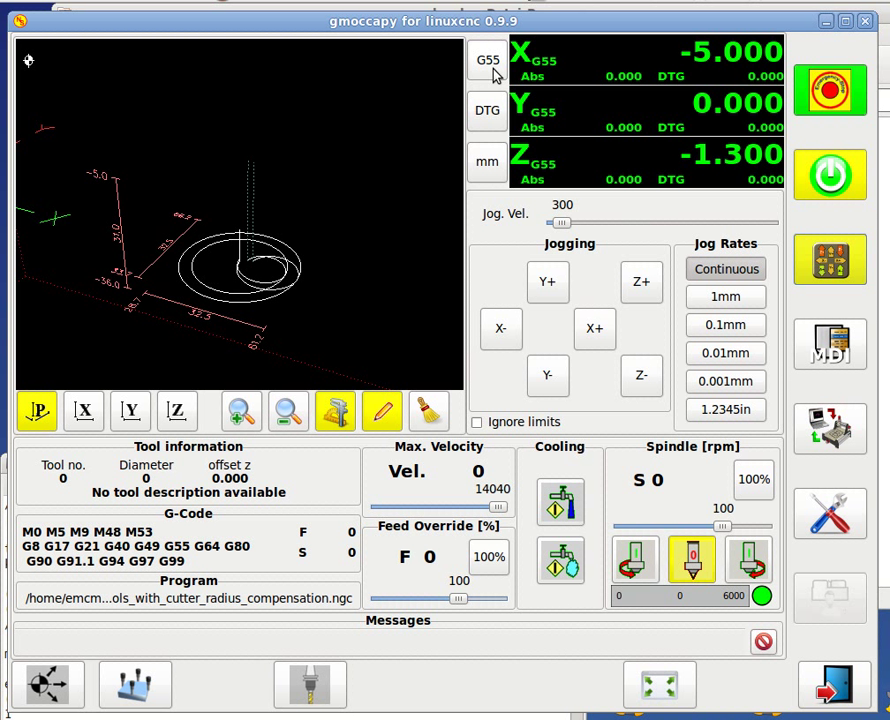
Toggle the DRO to absolute and back to G55, then enter MDI mode.
left_click(487, 60)
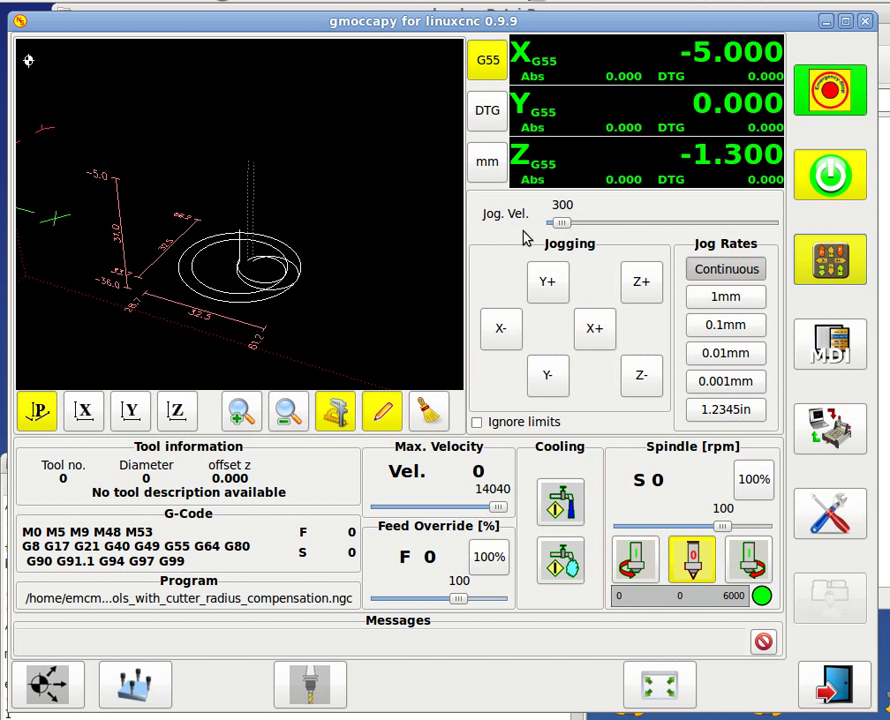
mouse_move(556, 245)
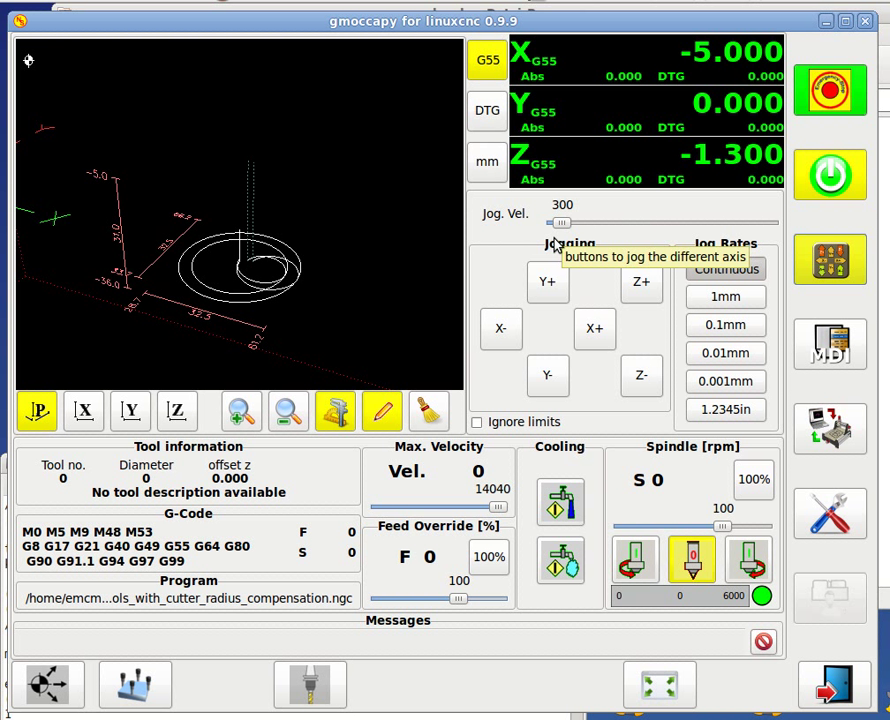
mouse_move(504, 93)
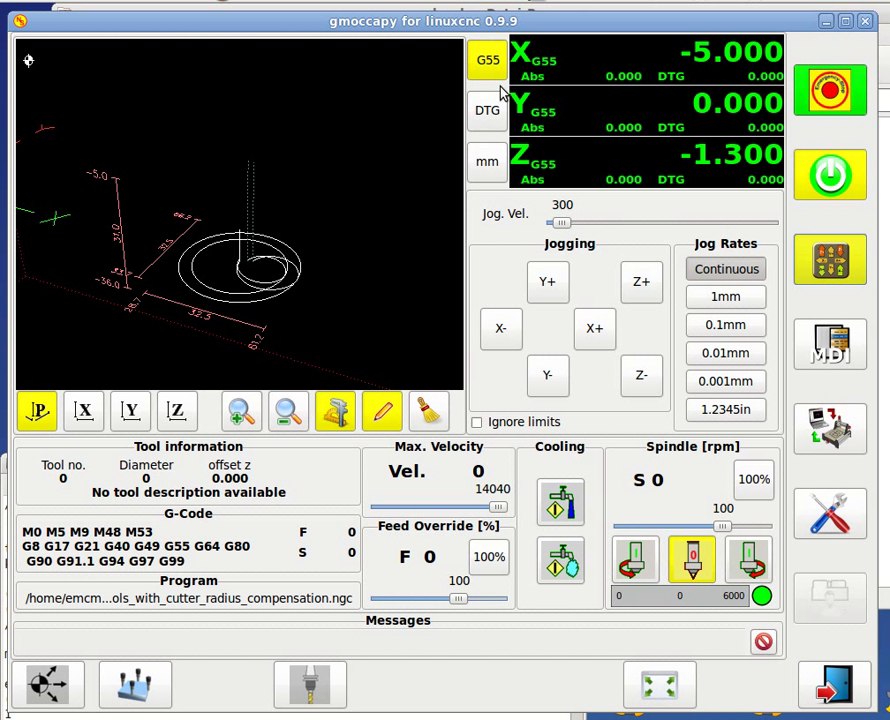
left_click(487, 59)
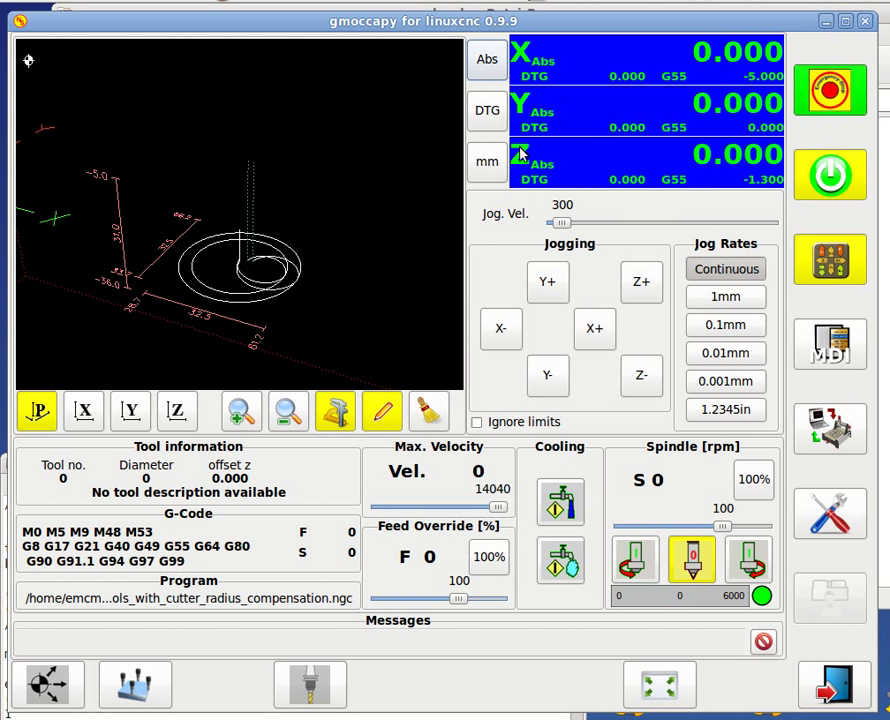
mouse_move(491, 62)
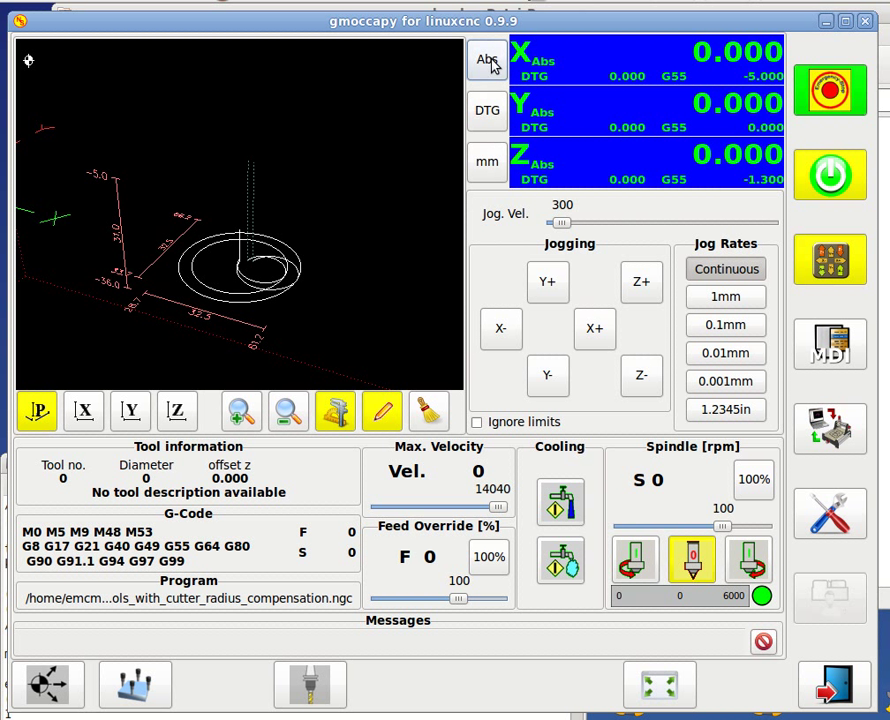
left_click(487, 62)
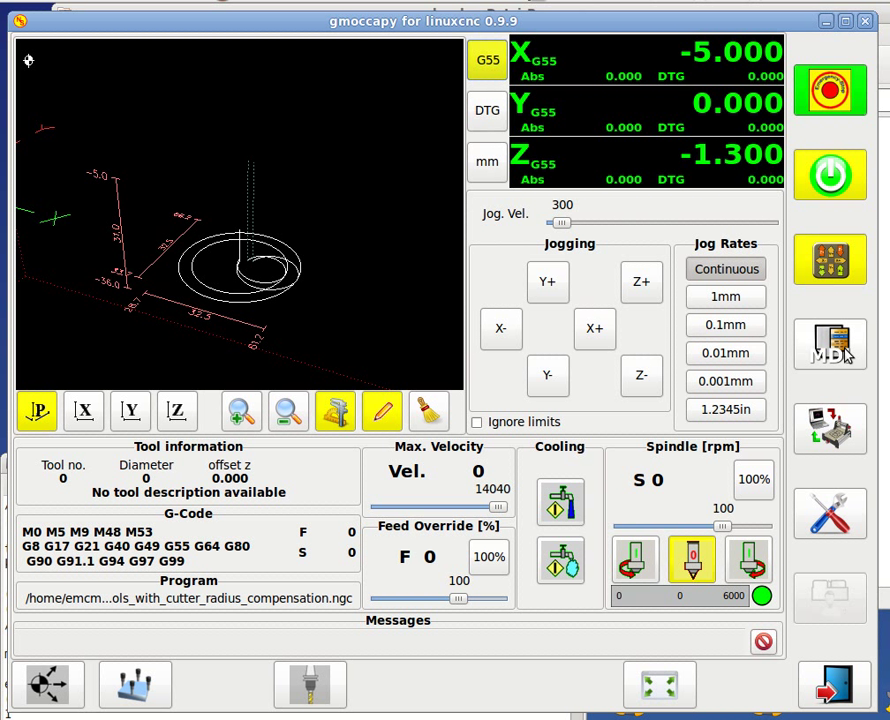
left_click(830, 344)
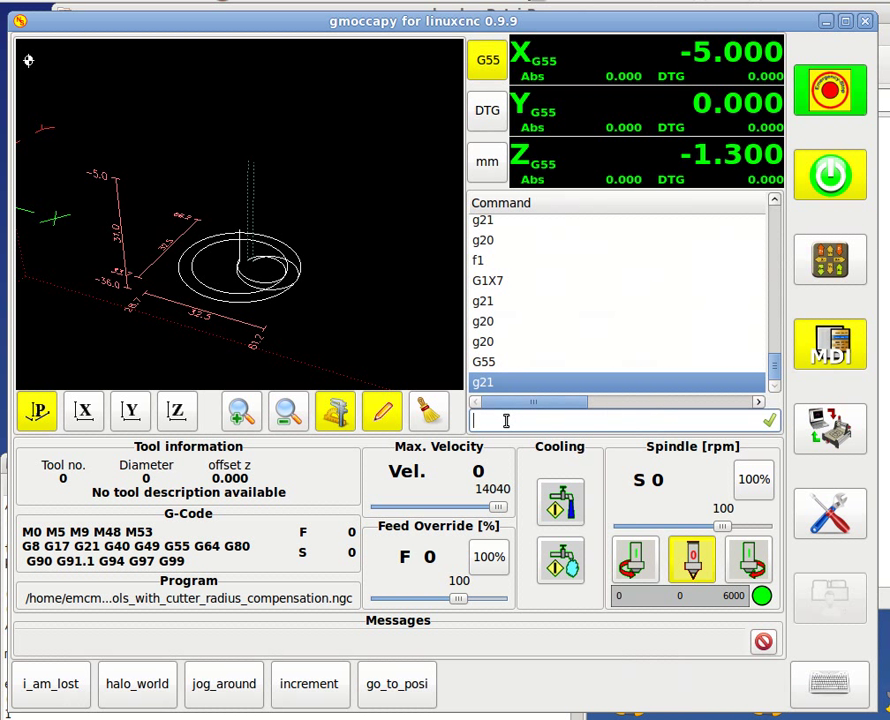
Run g54 in MDI, show distance to go, then cycle the readout to absolute.
type("g54")
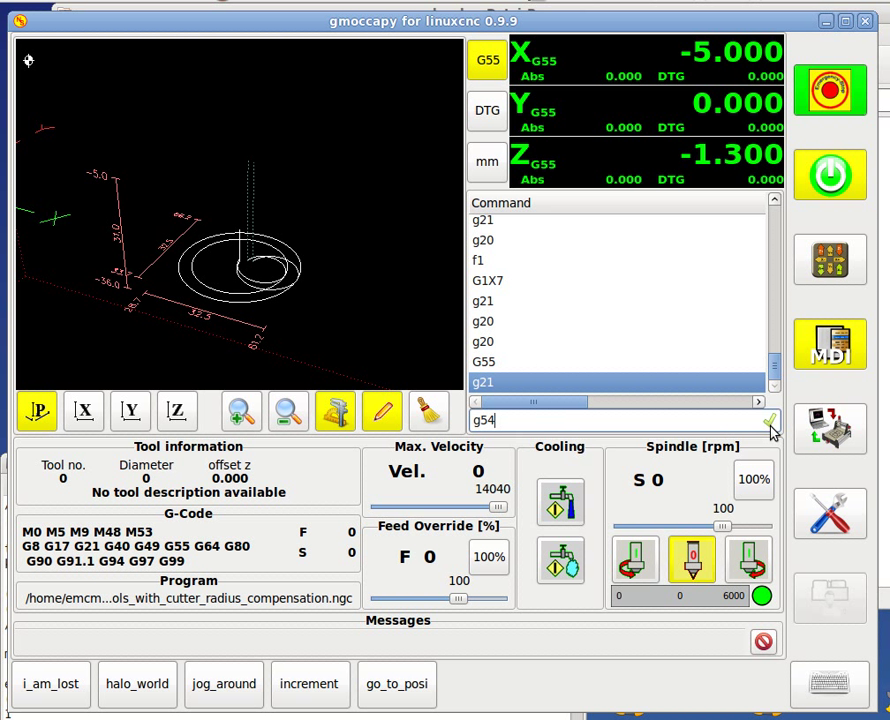
left_click(763, 420)
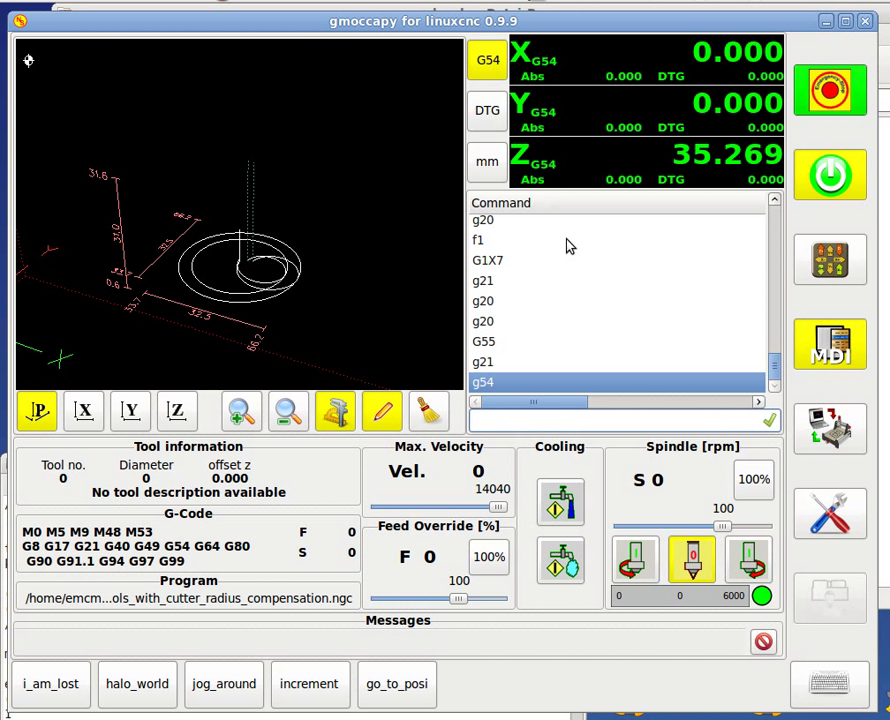
left_click(487, 111)
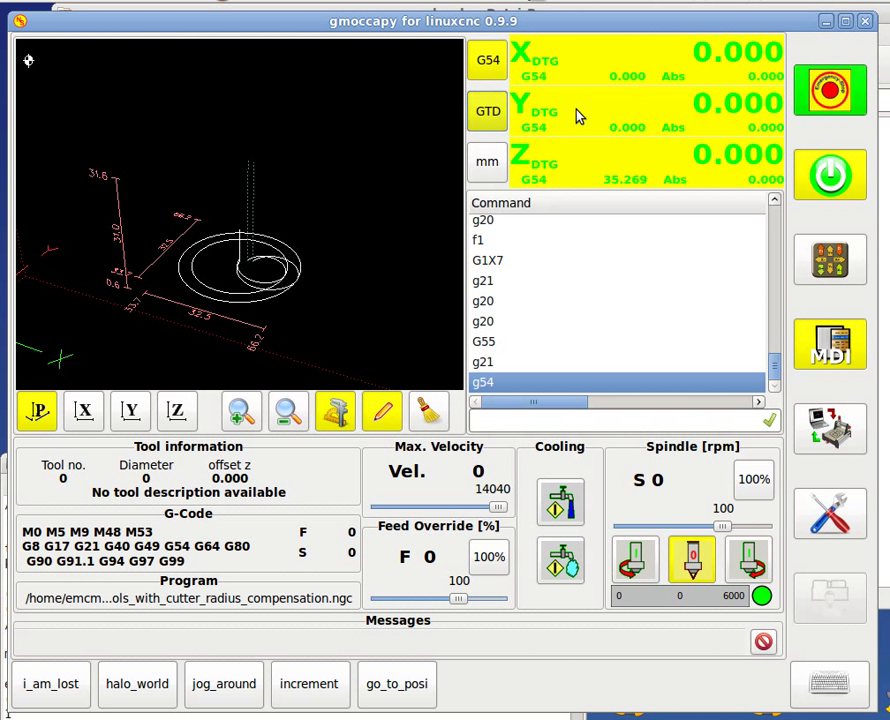
left_click(487, 60)
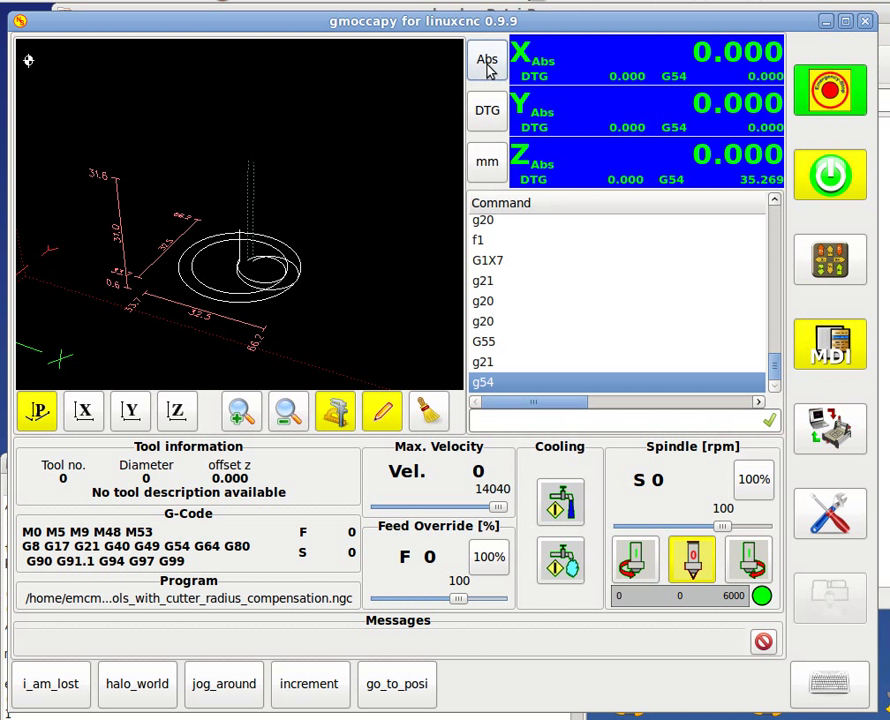
Return the readout to G54 coordinates and display positions in inches.
left_click(487, 60)
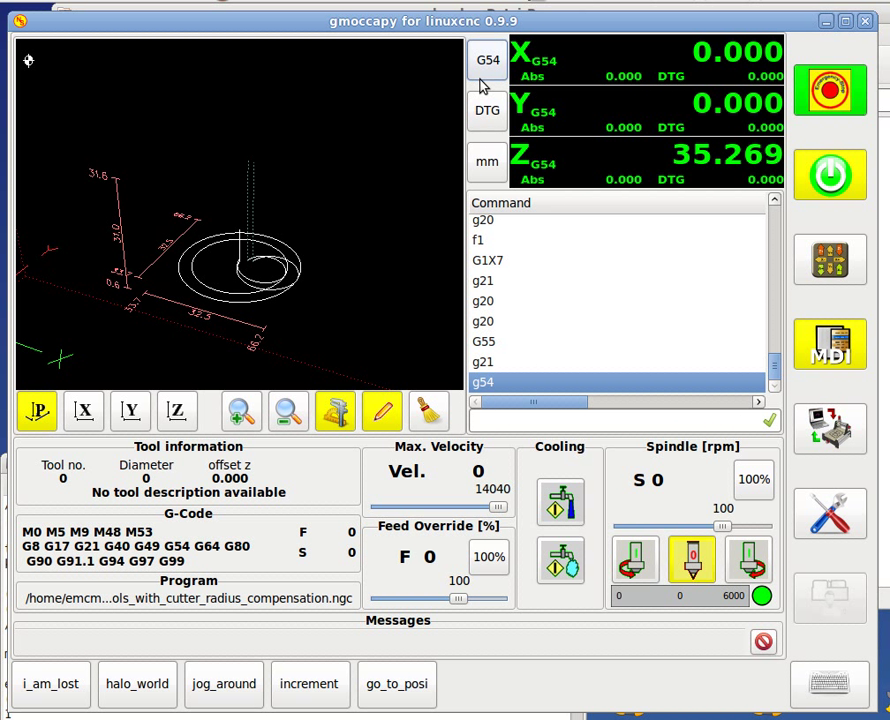
left_click(488, 161)
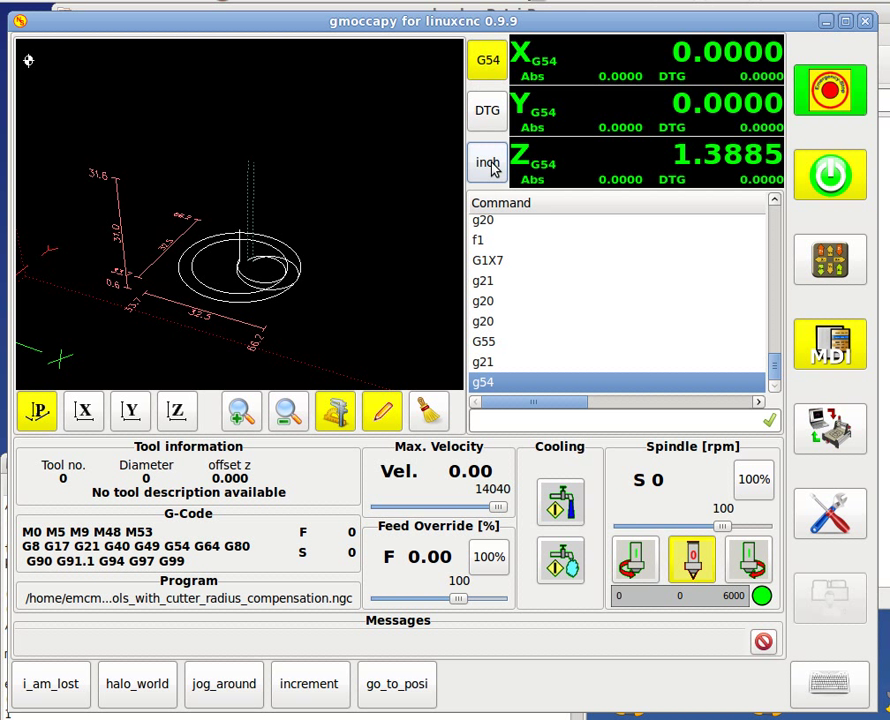
left_click(487, 162)
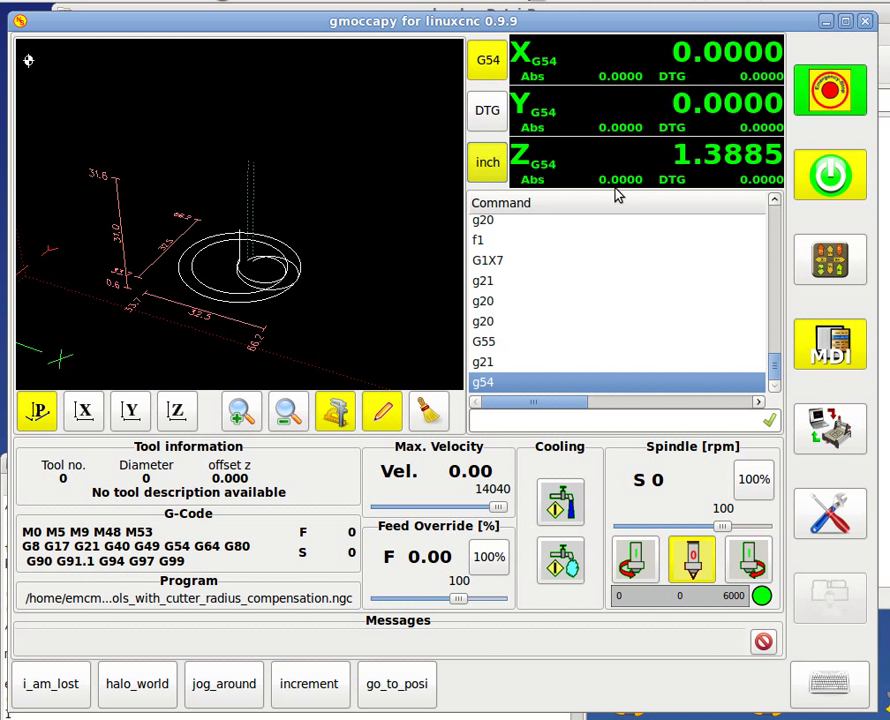
mouse_move(78, 555)
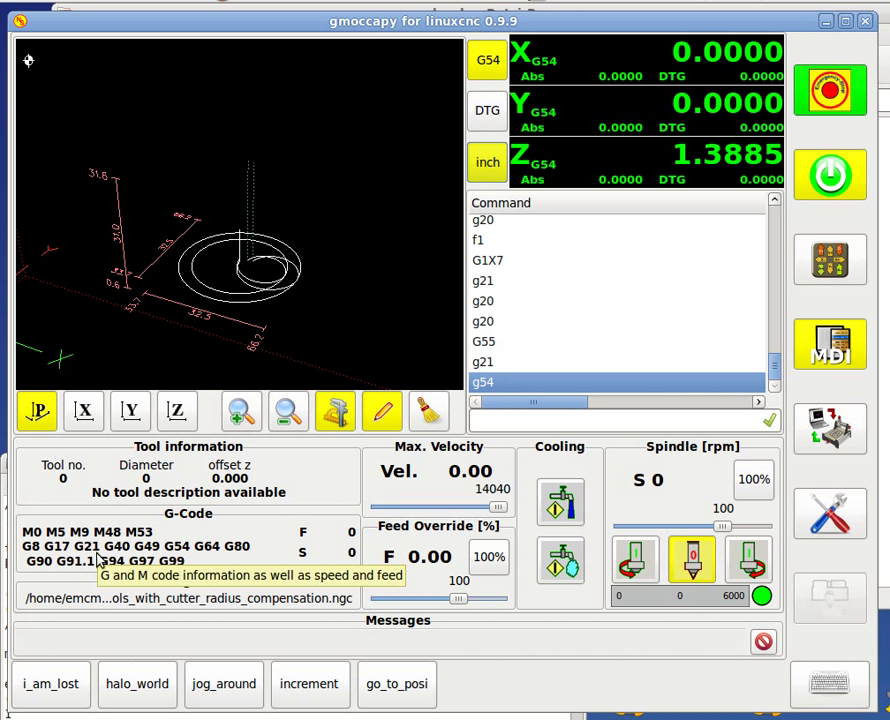
mouse_move(638, 208)
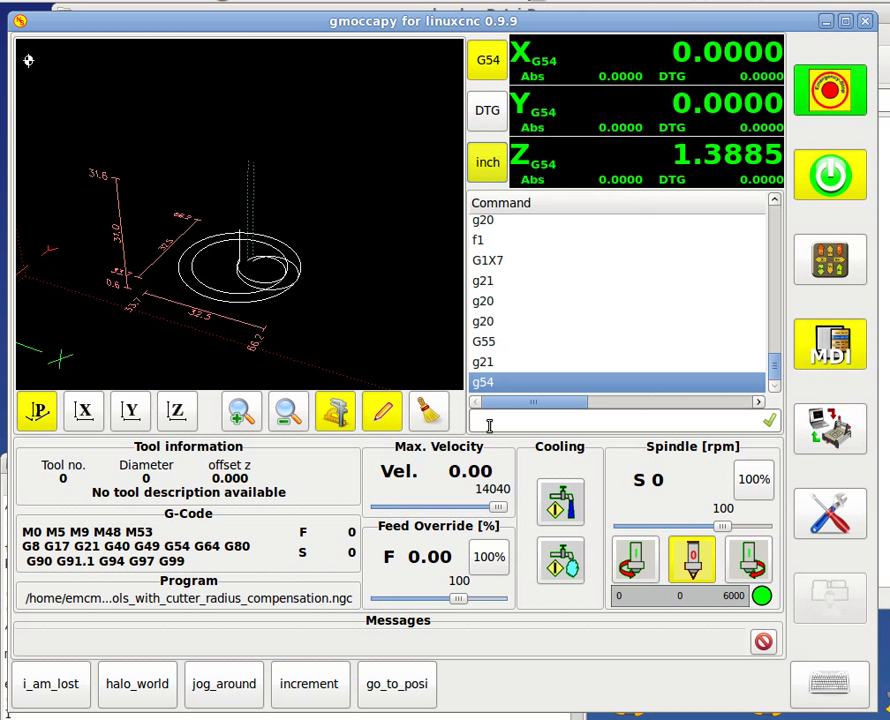
Toggle the readout units and run g20 in MDI to return to inches.
type("g2")
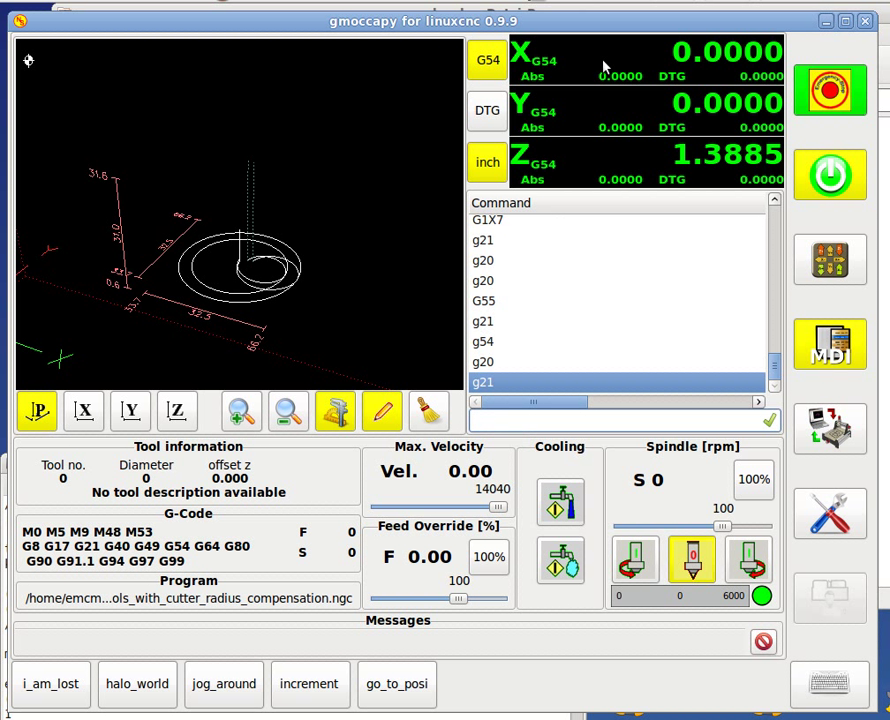
left_click(487, 162)
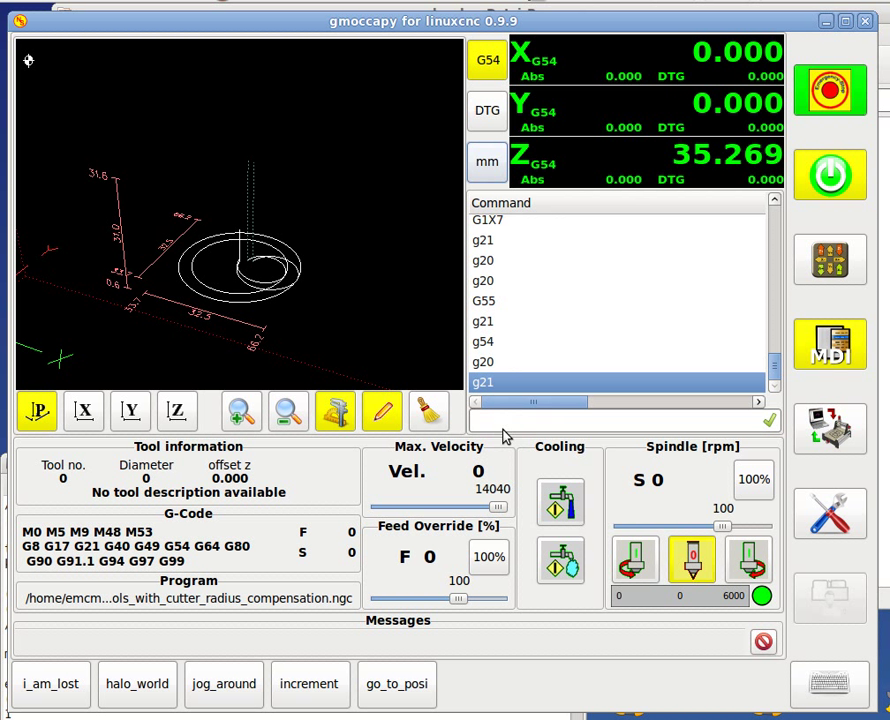
type("g20")
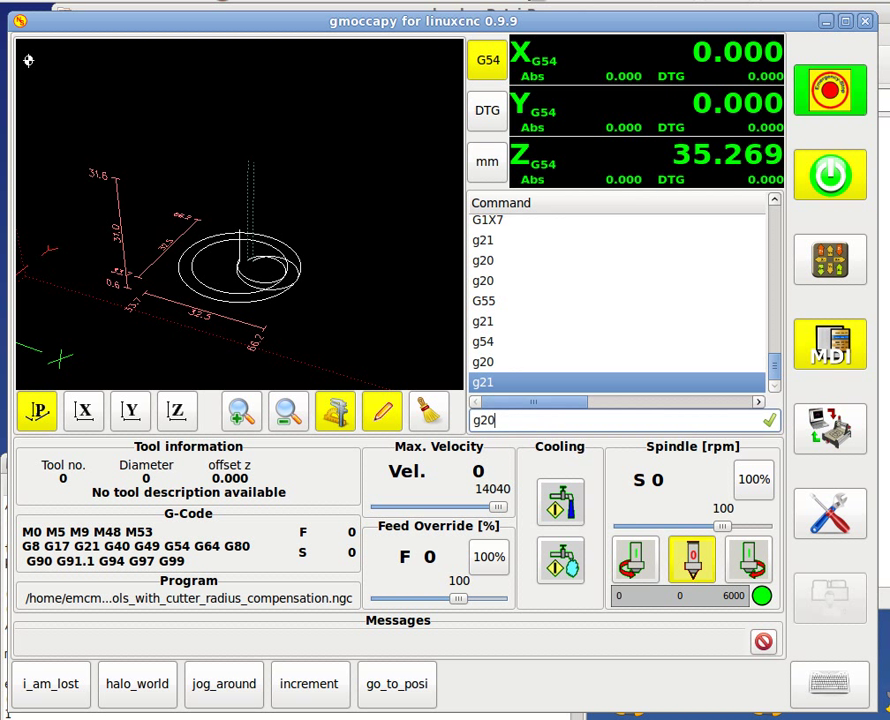
key("Return")
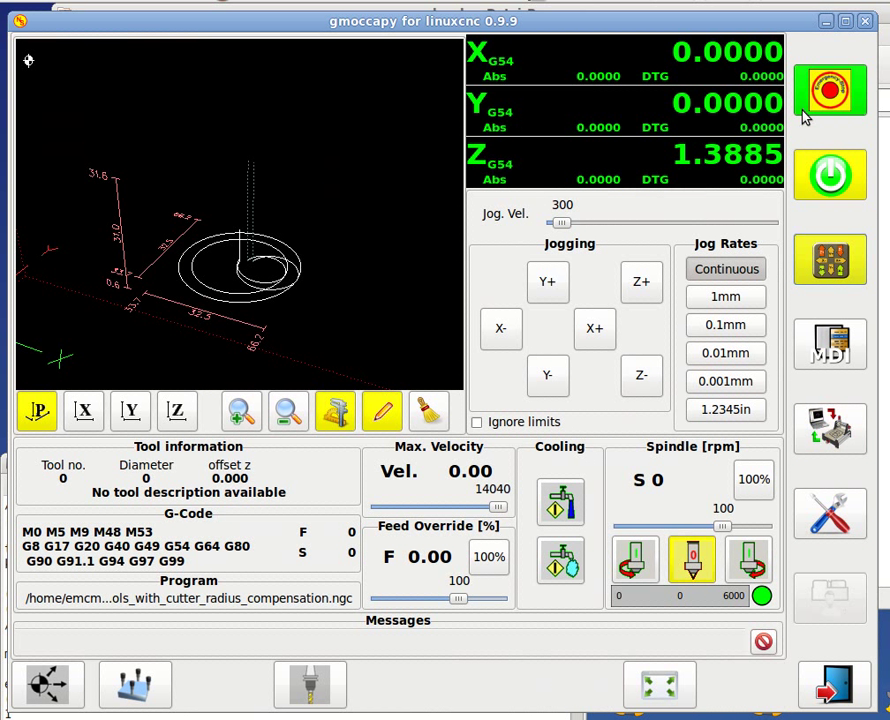
mouse_move(588, 112)
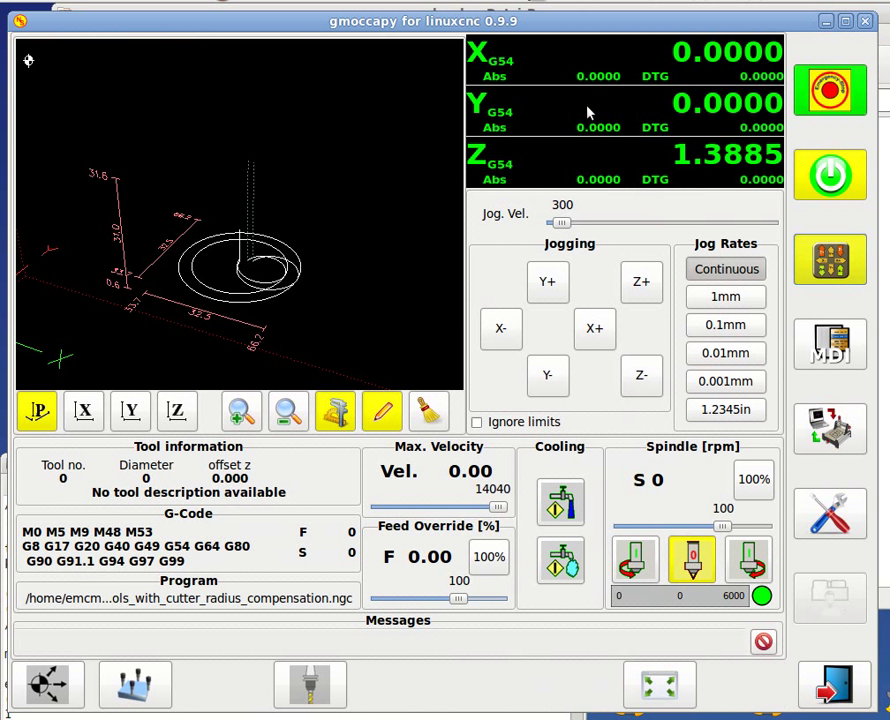
mouse_move(733, 231)
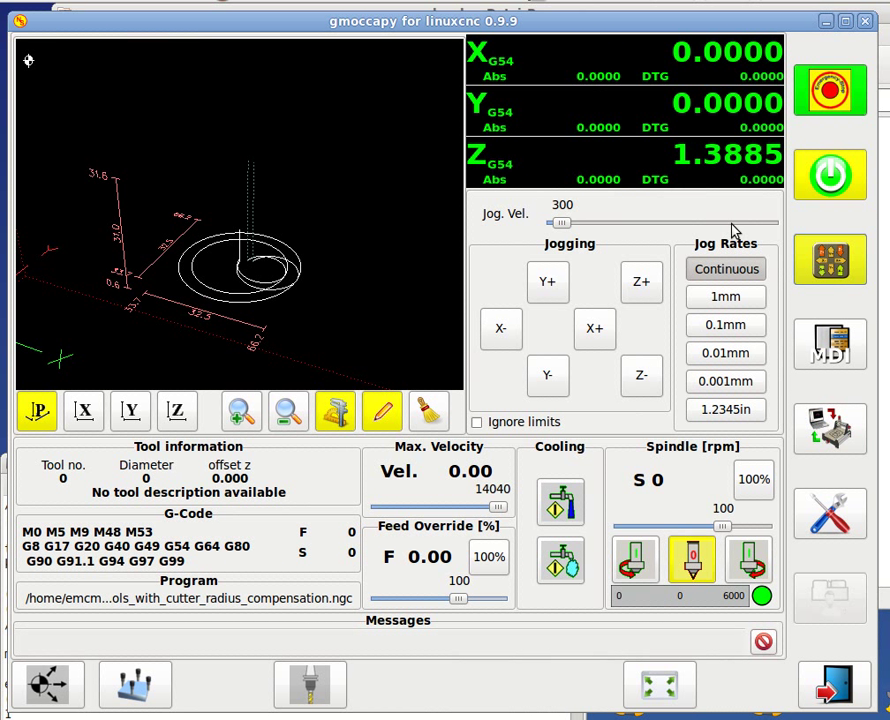
mouse_move(807, 357)
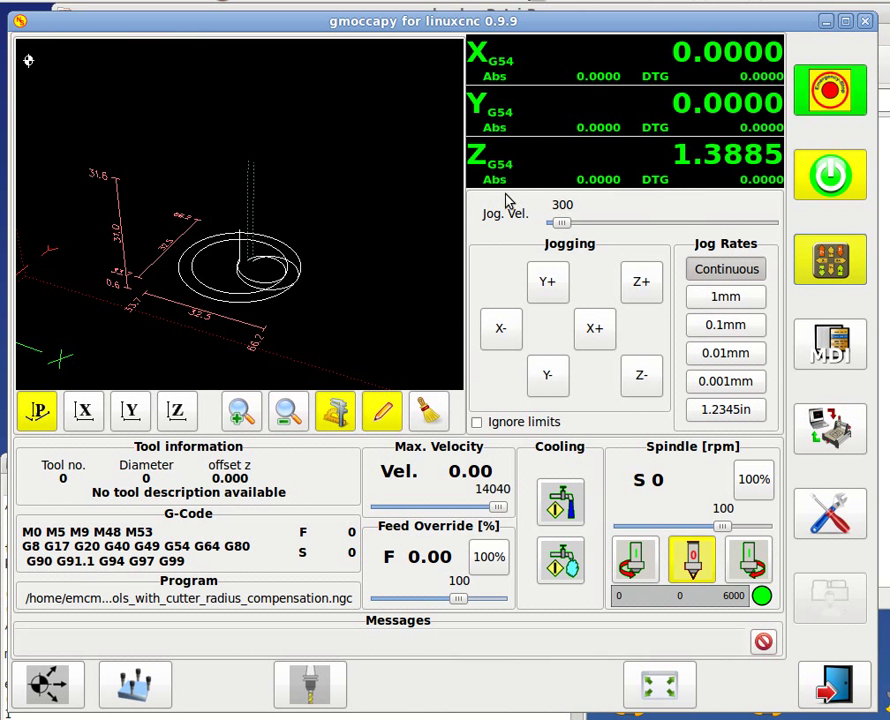
mouse_move(517, 224)
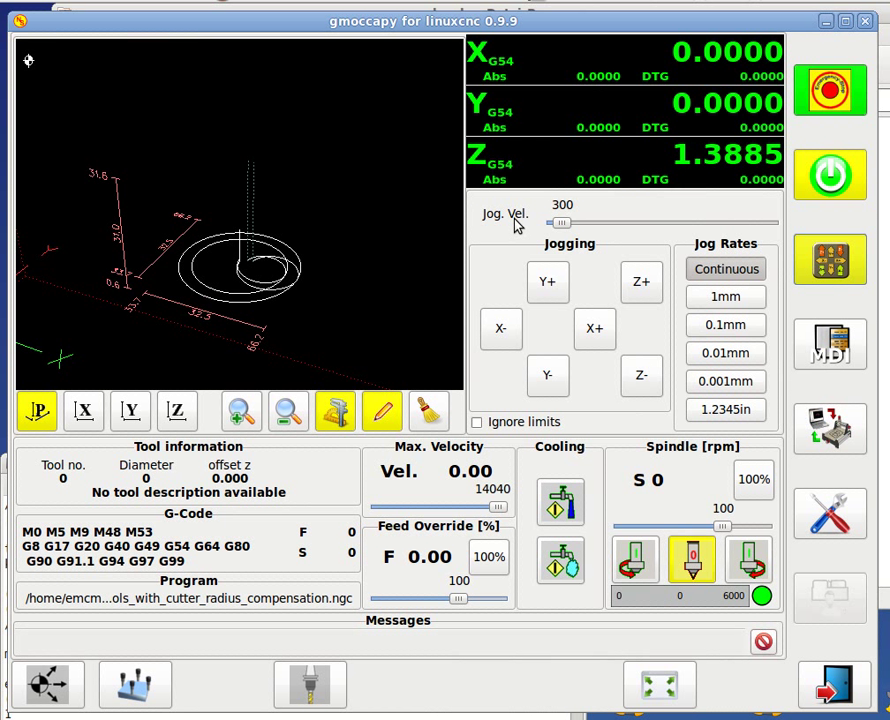
mouse_move(500, 114)
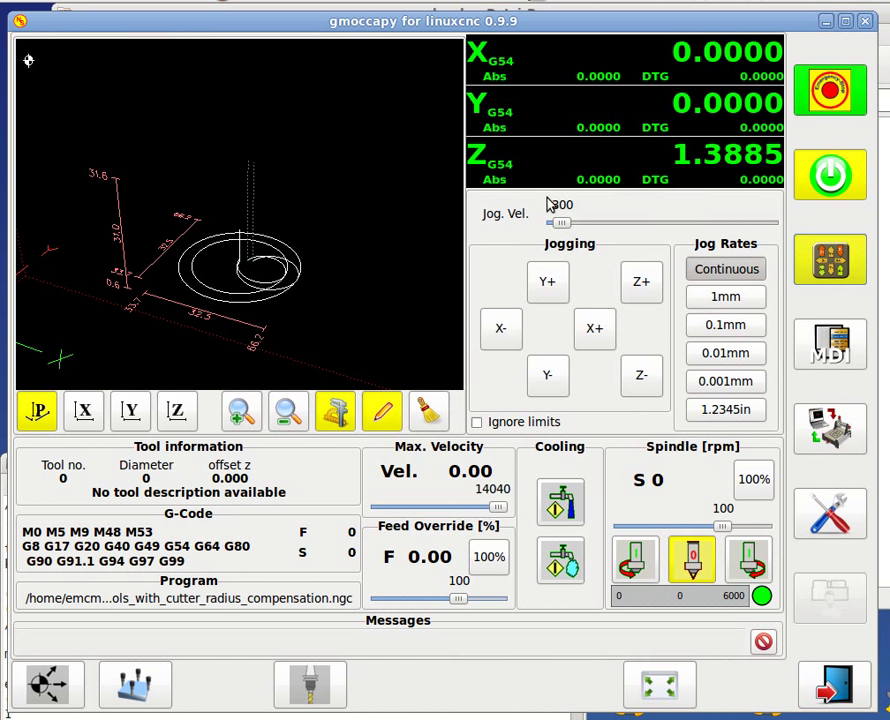
mouse_move(558, 205)
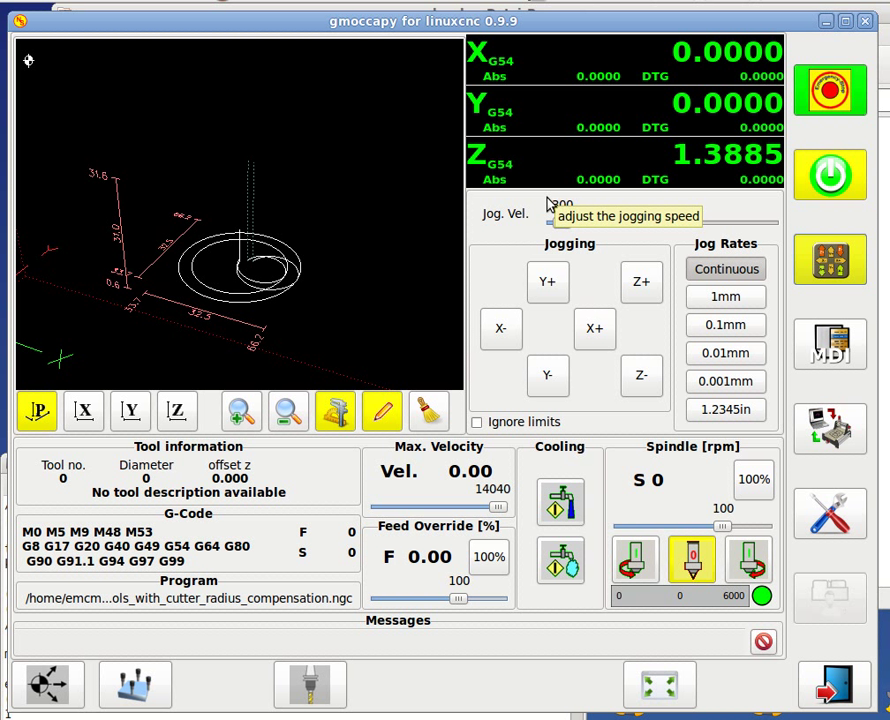
mouse_move(830, 513)
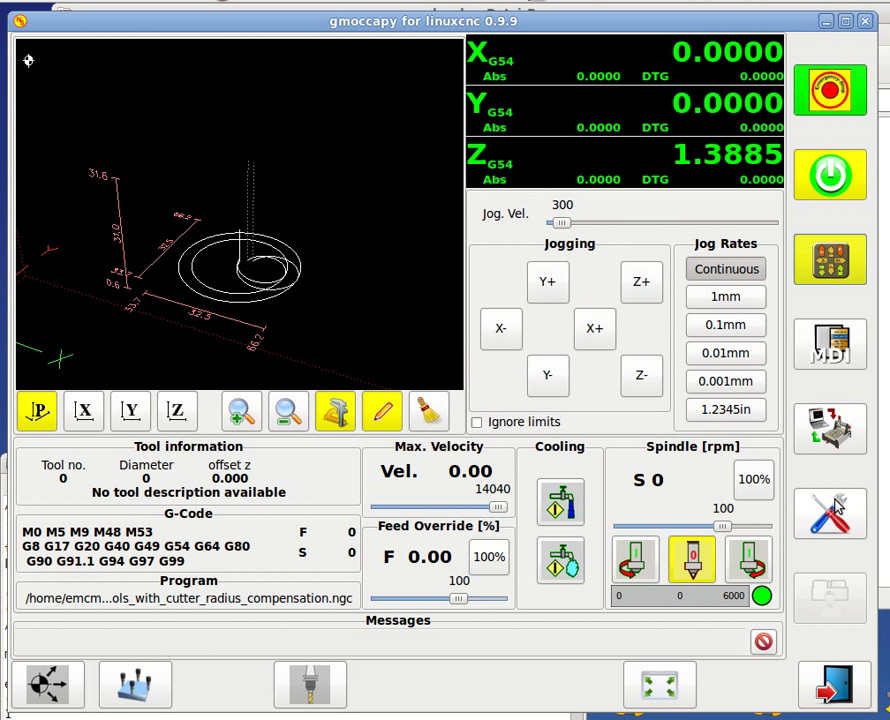
Set the DTG readout colour to an orange hue in Settings.
left_click(830, 514)
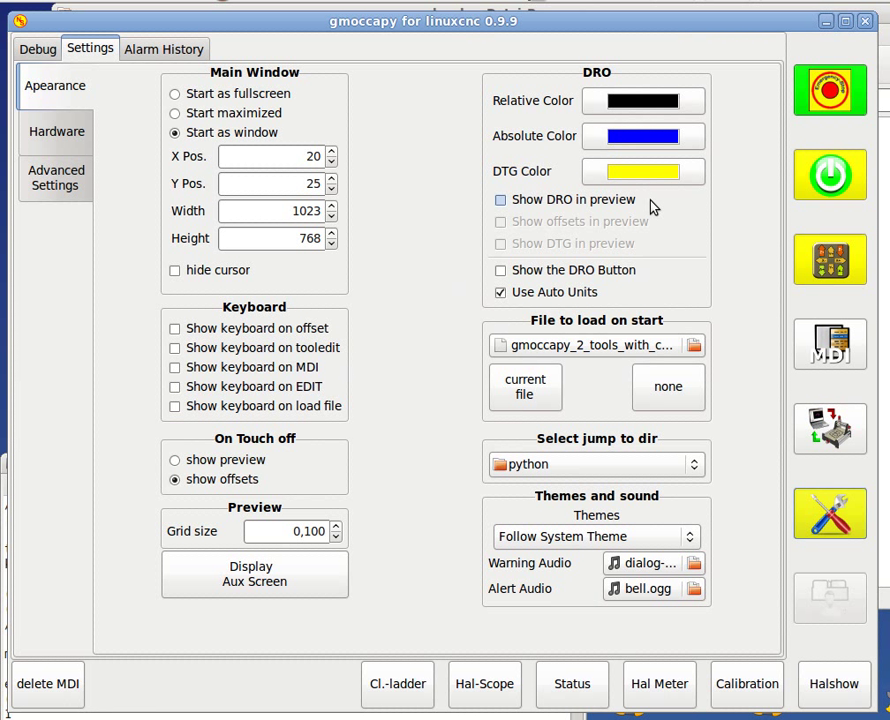
left_click(642, 171)
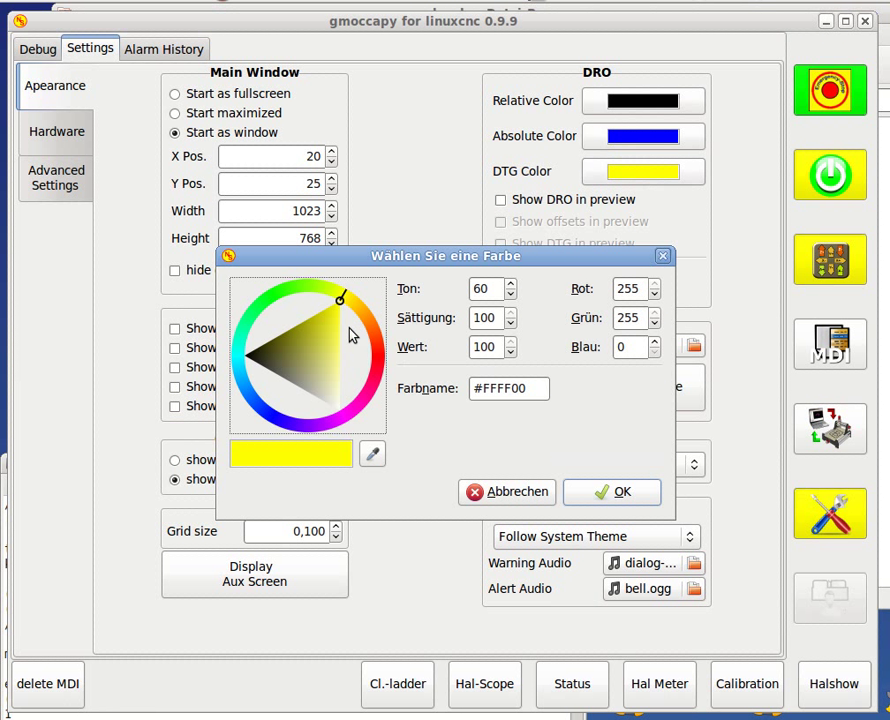
left_click_drag(340, 297, 358, 315)
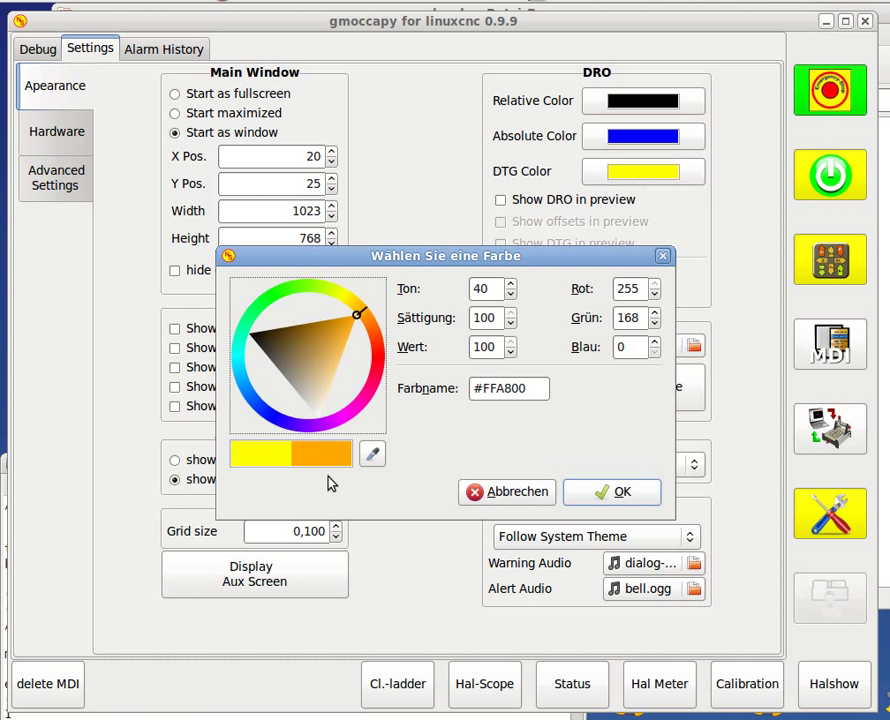
left_click(611, 492)
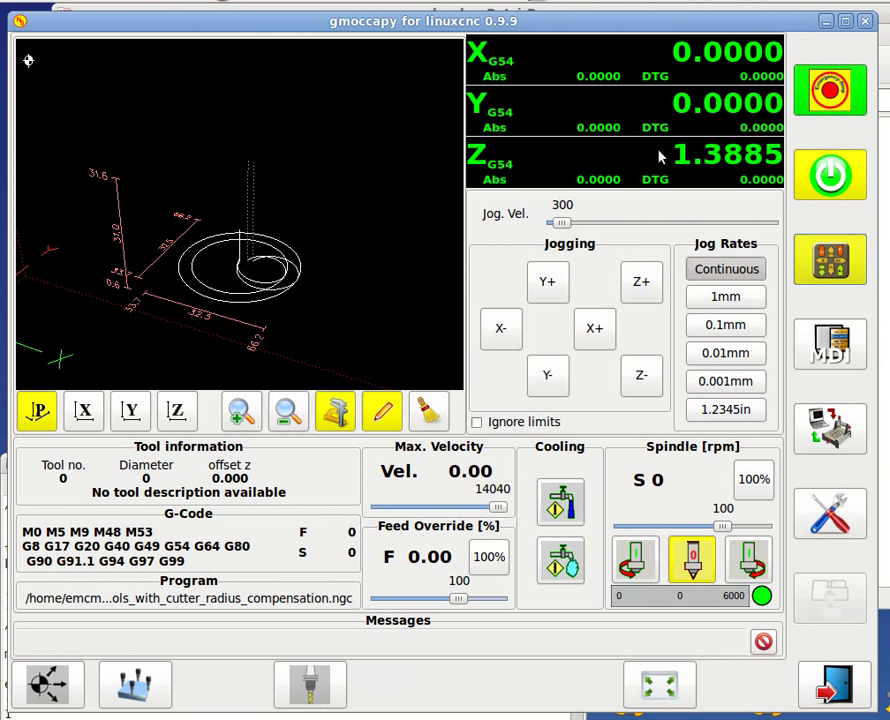
mouse_move(720, 160)
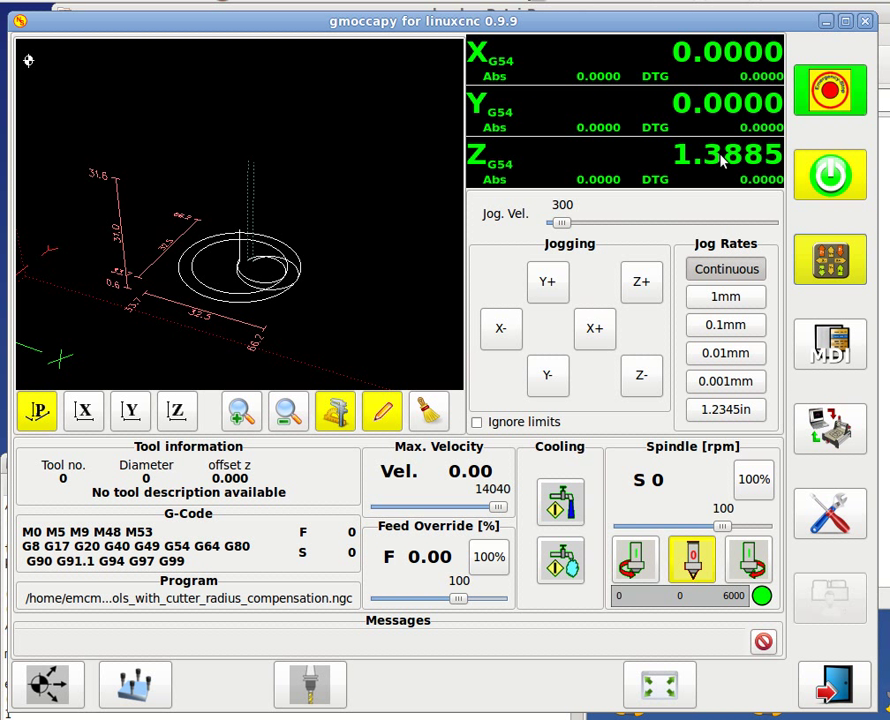
mouse_move(835, 430)
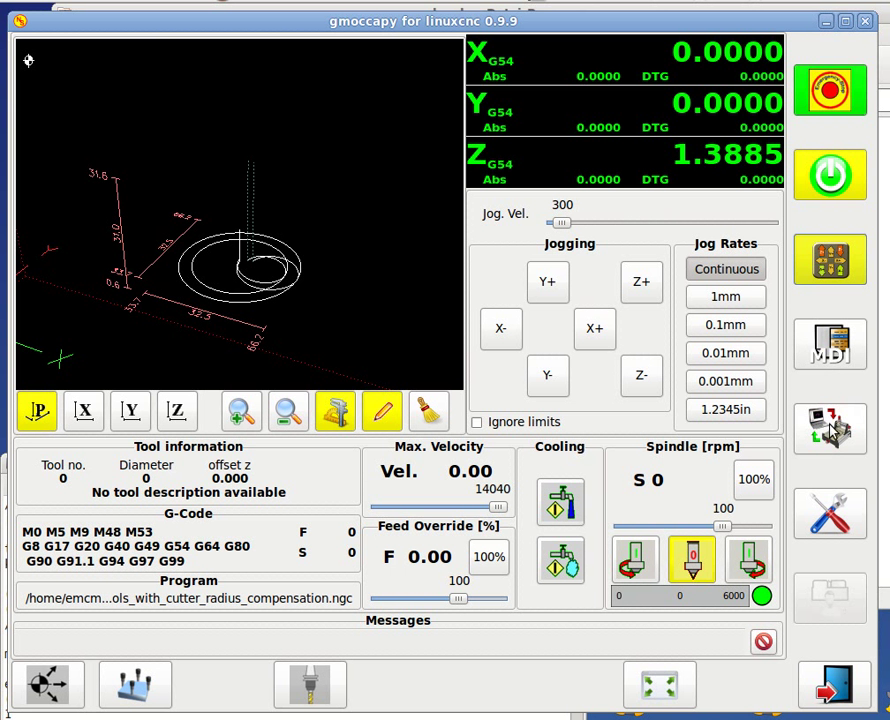
Reopen the settings page to view the orange DTG colour.
left_click(830, 513)
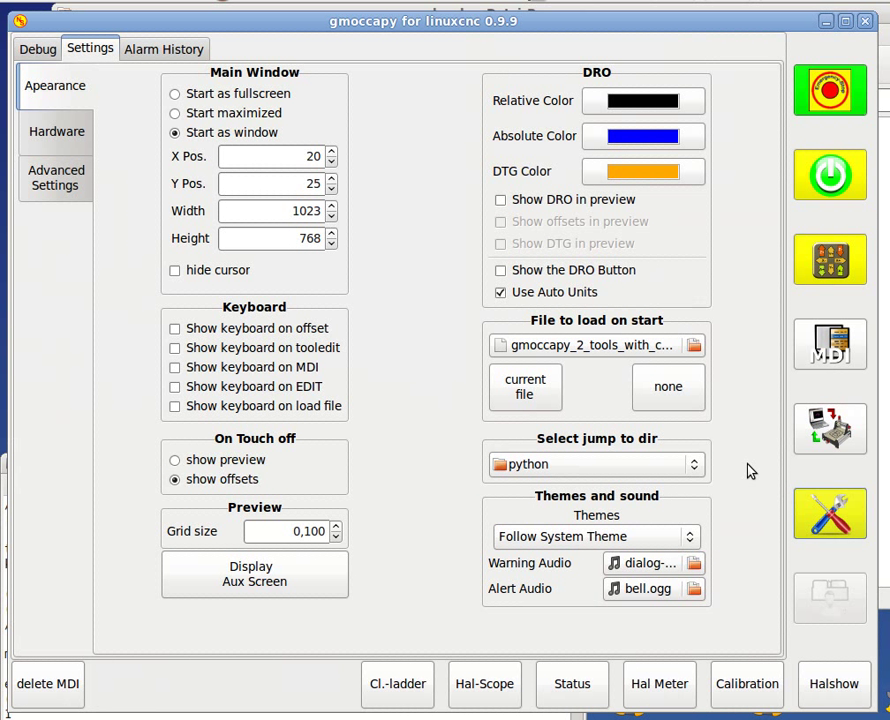
Set the distance-to-go readout colour back to yellow (#FFFF00) in the colour chooser.
left_click(643, 171)
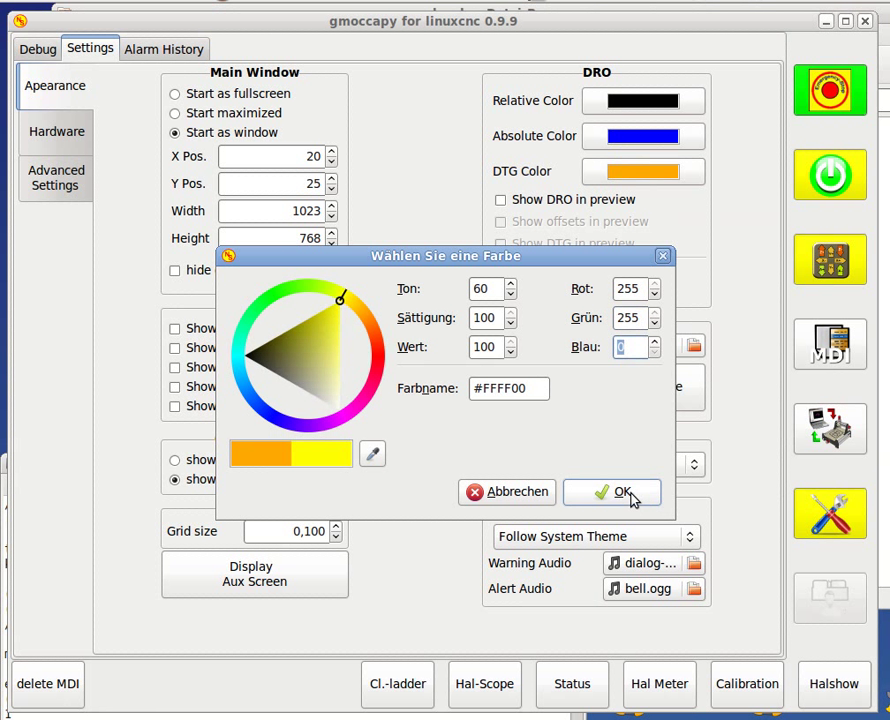
left_click(611, 492)
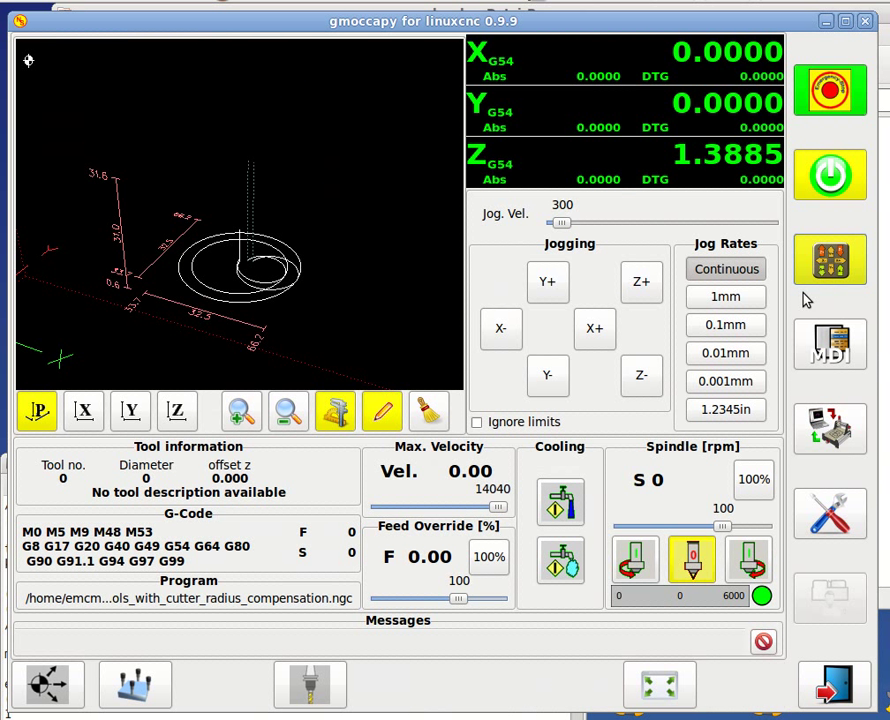
mouse_move(743, 403)
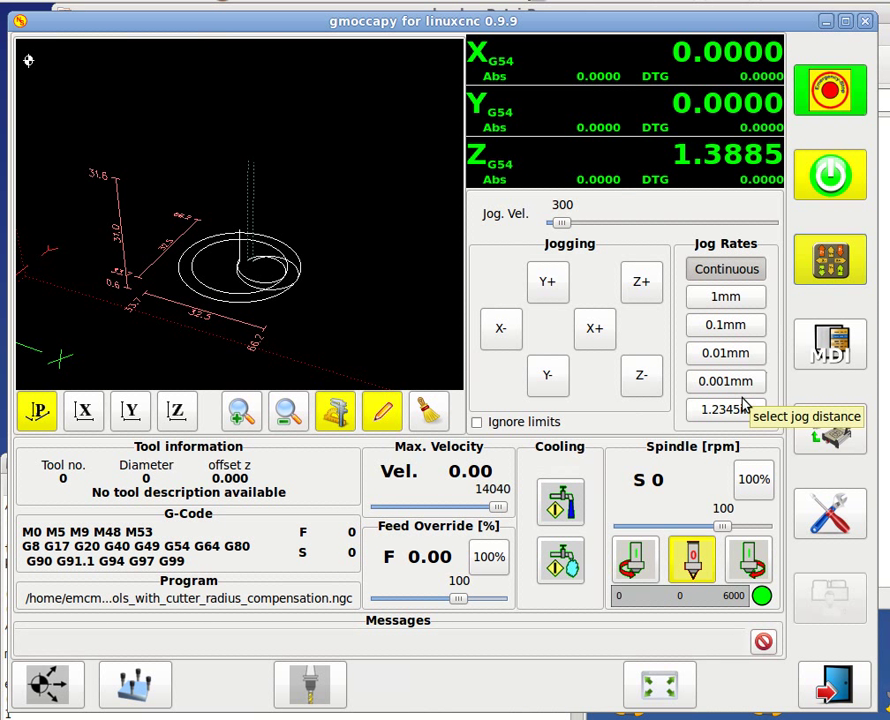
mouse_move(465, 450)
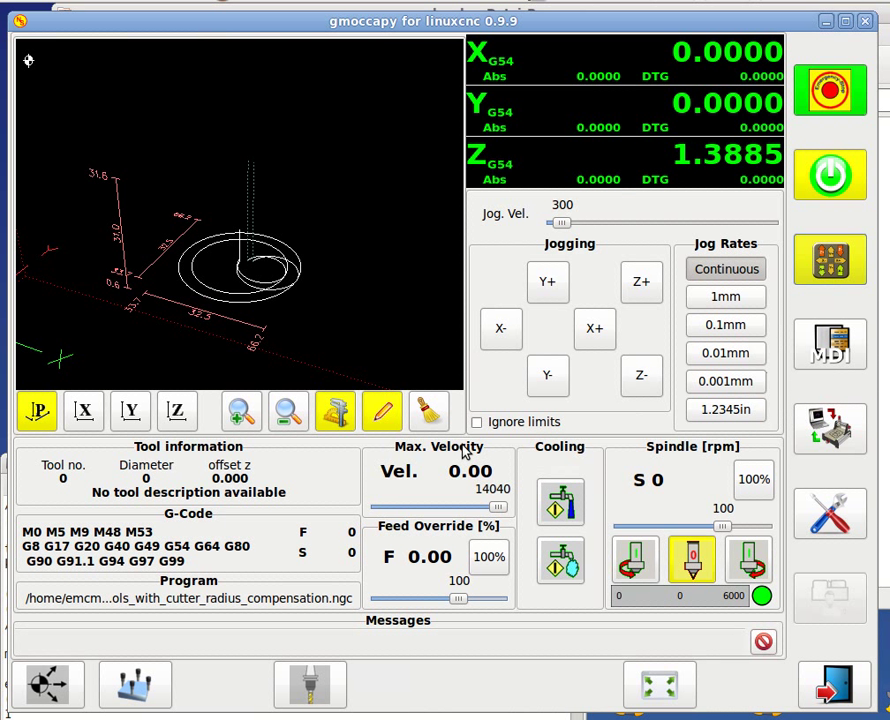
mouse_move(595, 422)
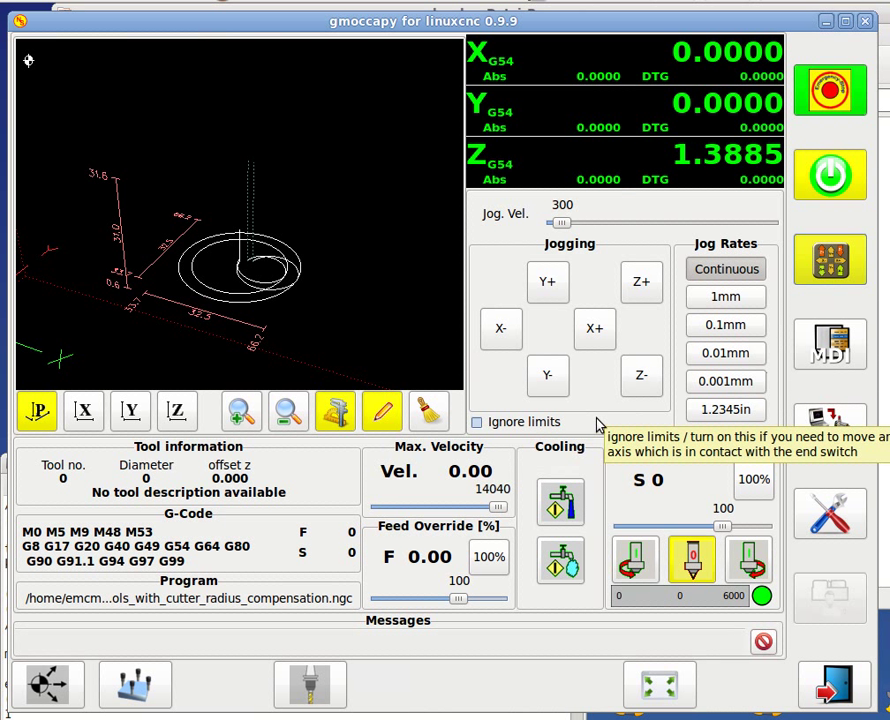